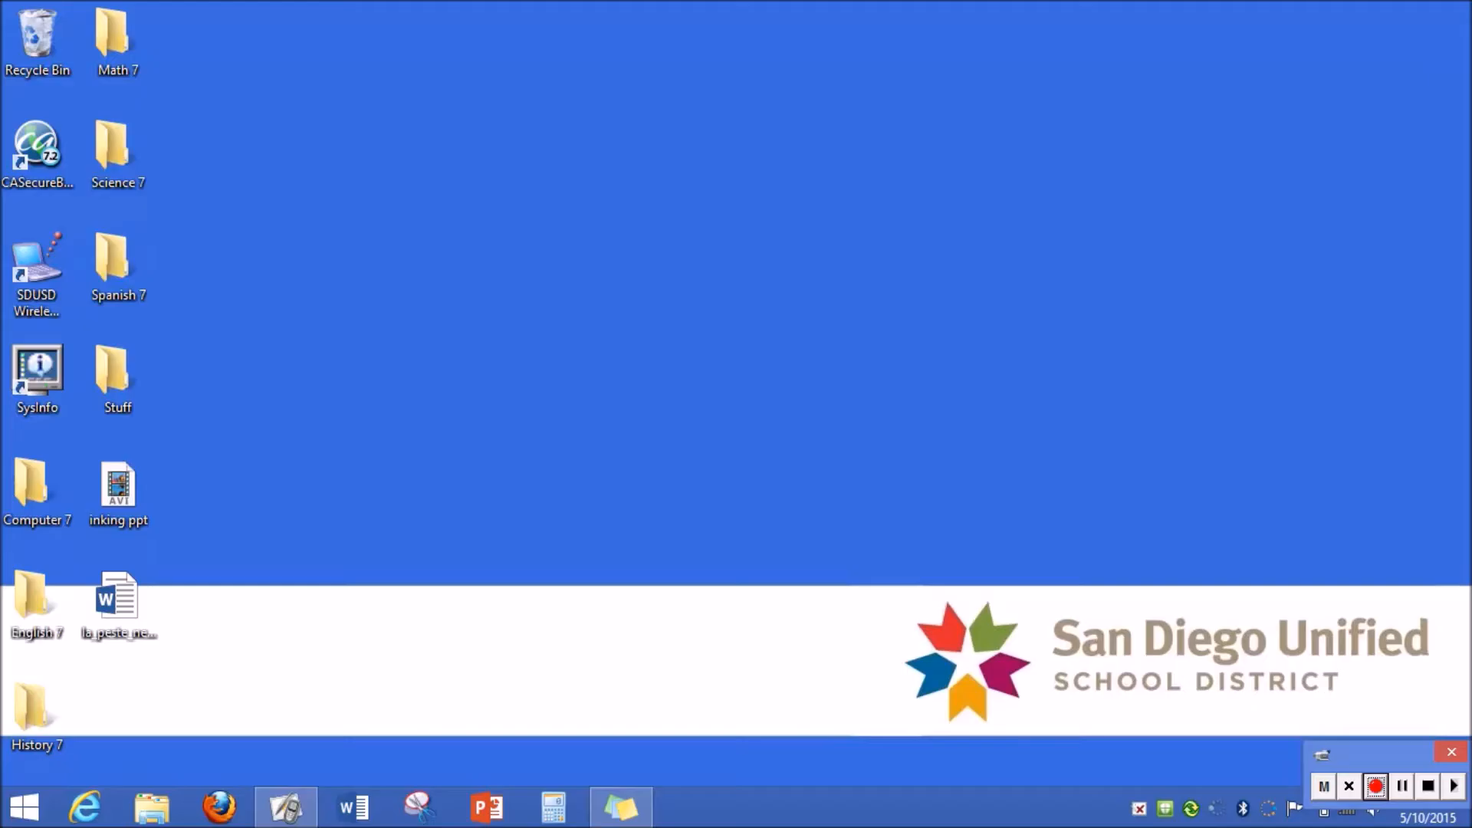
Step: Launch PowerPoint with a new blank presentation and show the Review ribbon for inking
left_click(1374, 785)
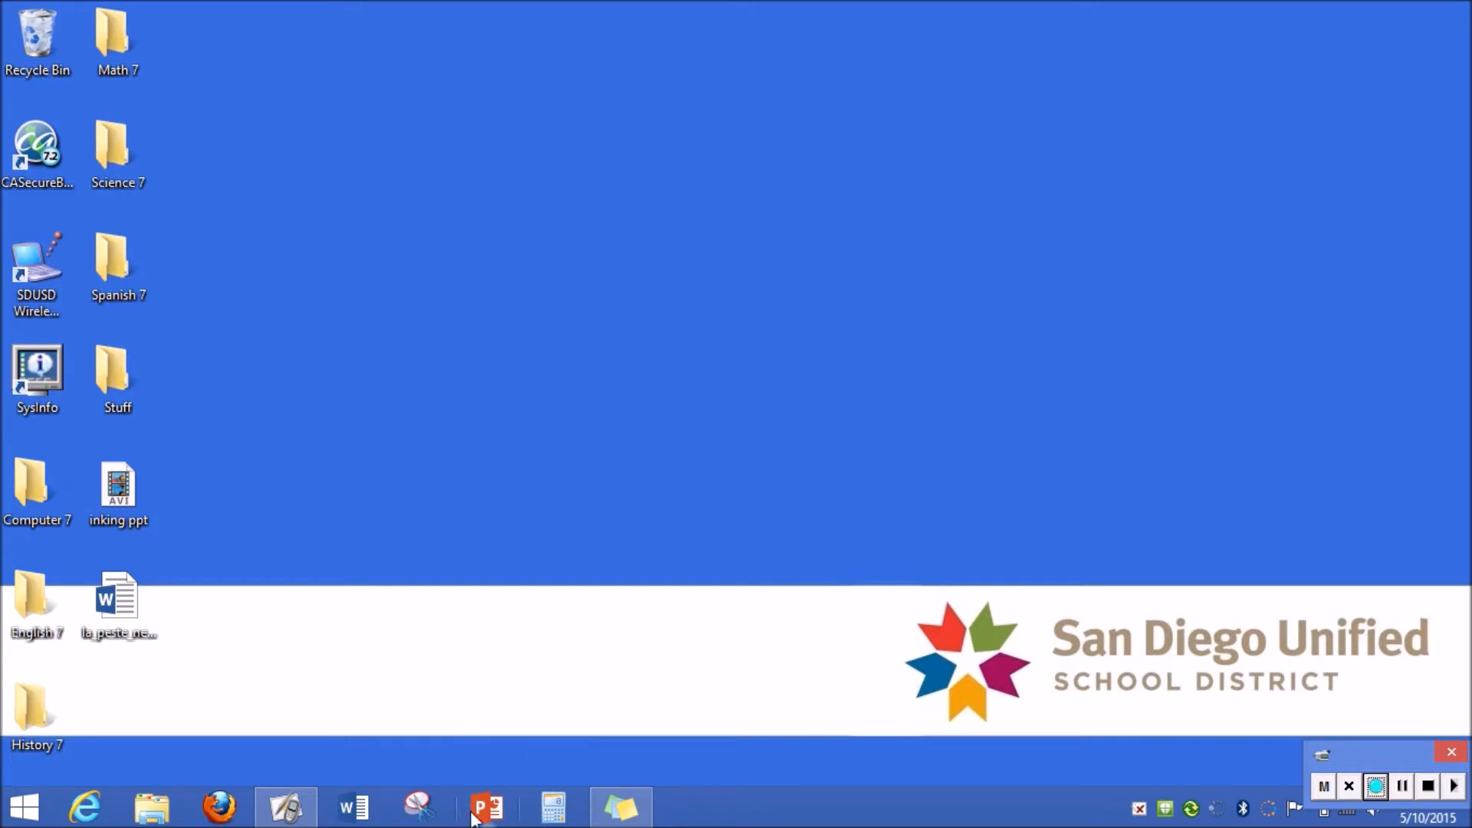
left_click(484, 805)
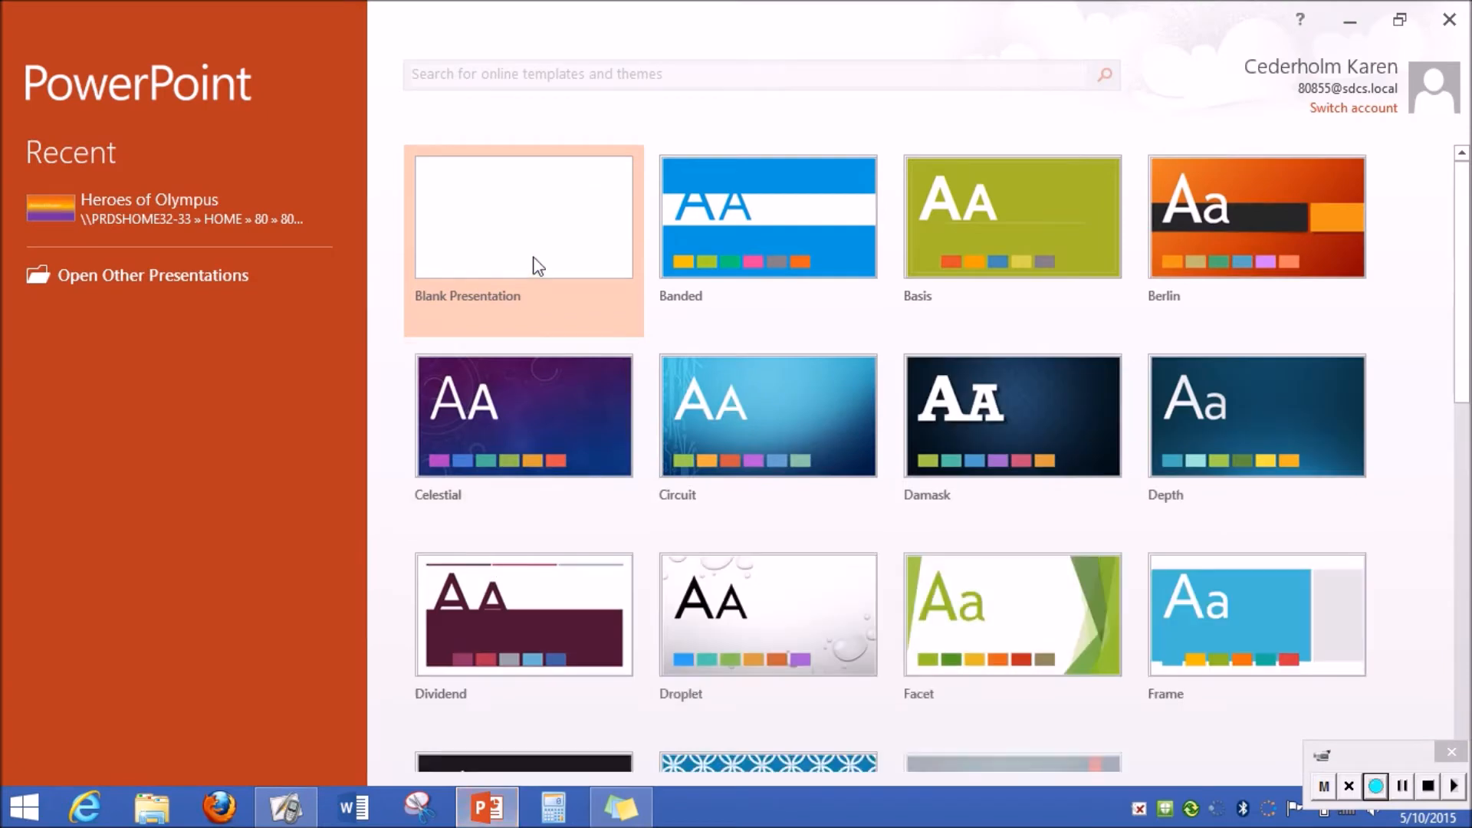
left_click(523, 218)
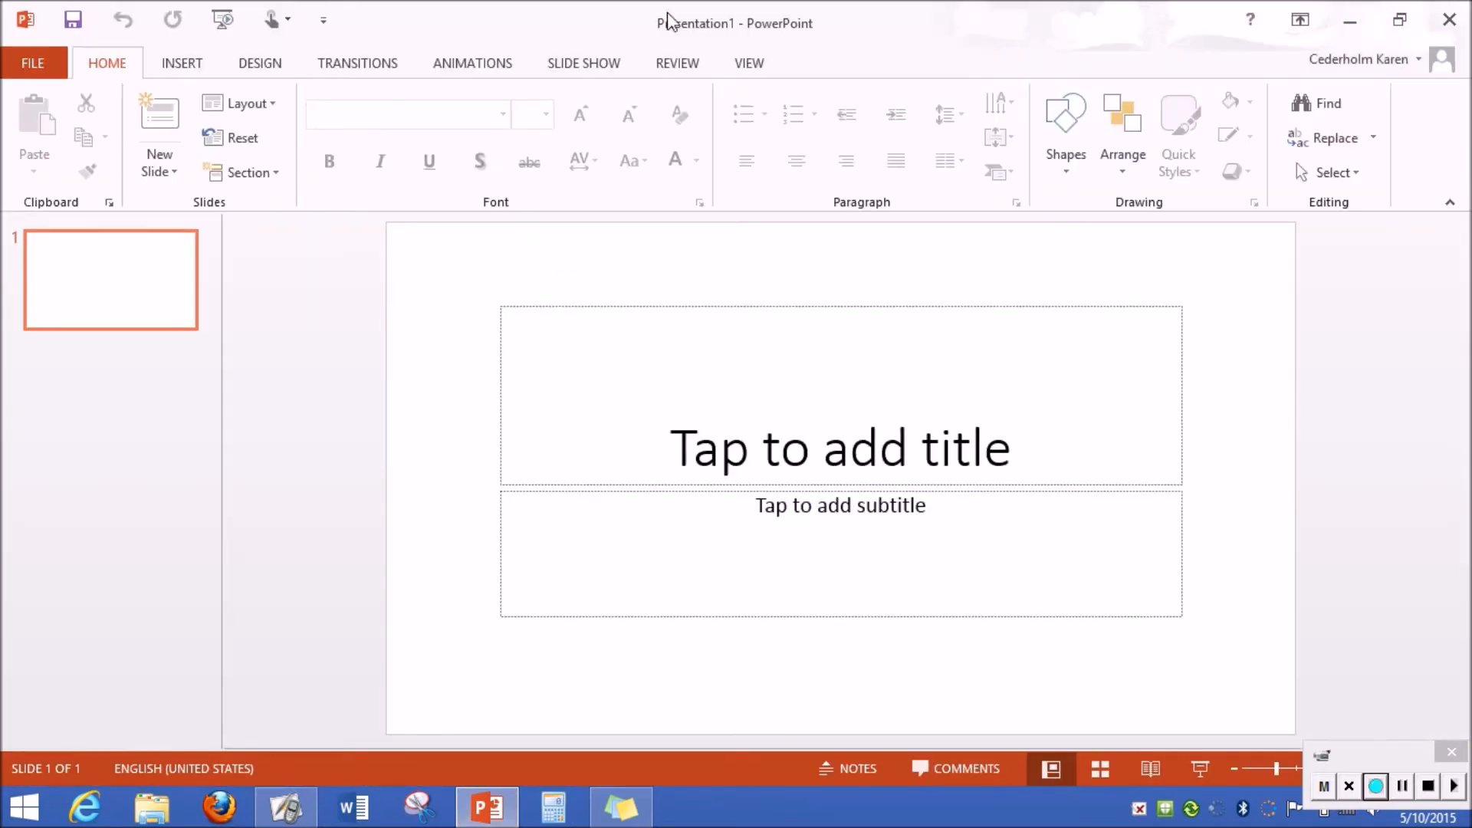
left_click(678, 63)
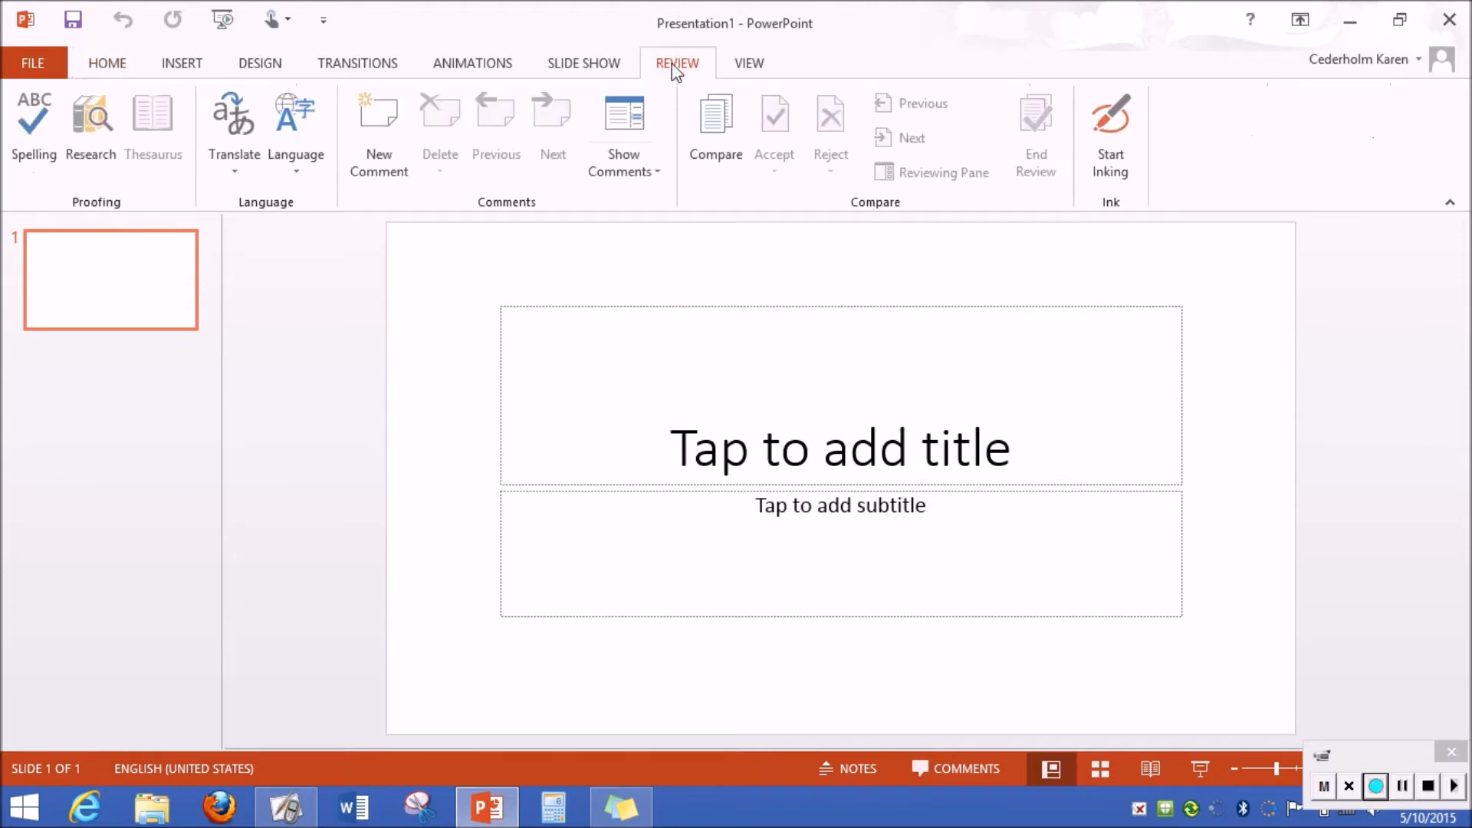
mouse_move(1087, 41)
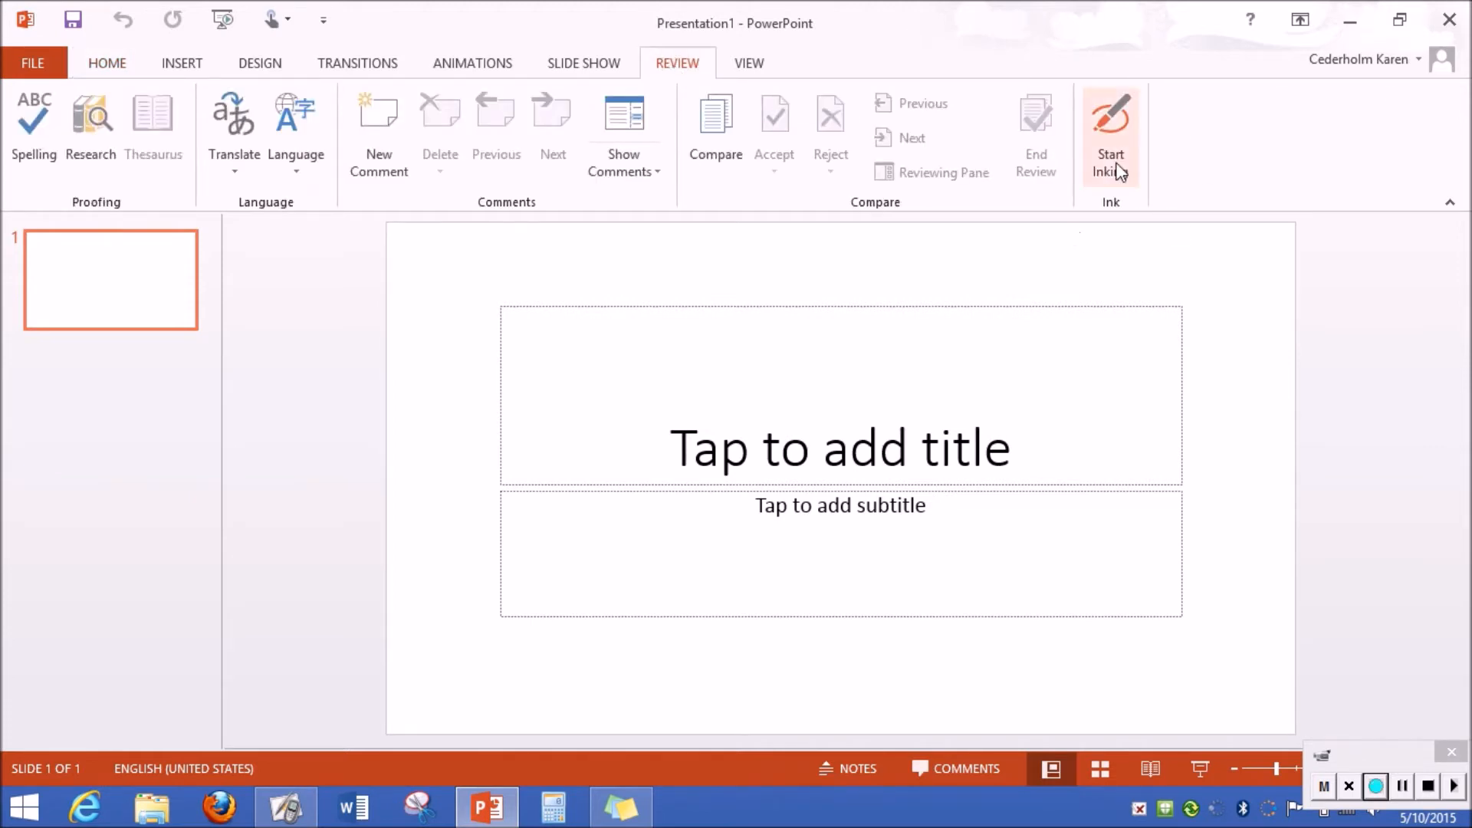
Step: Start inking and draw a thin blue wavy pen stroke down the slide's left, then switch to the highlighter
left_click(1110, 123)
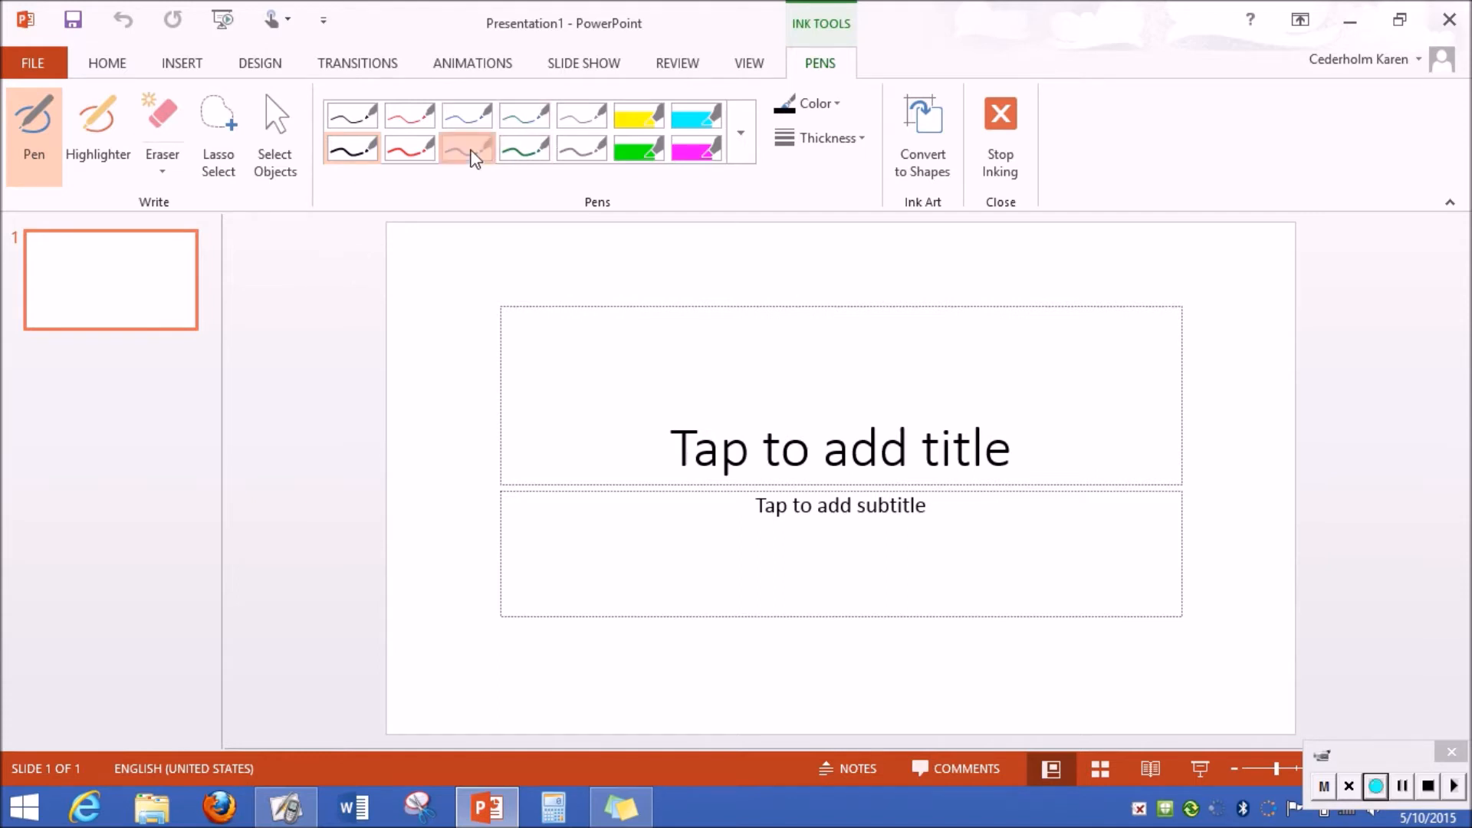
left_click_drag(508, 262, 535, 699)
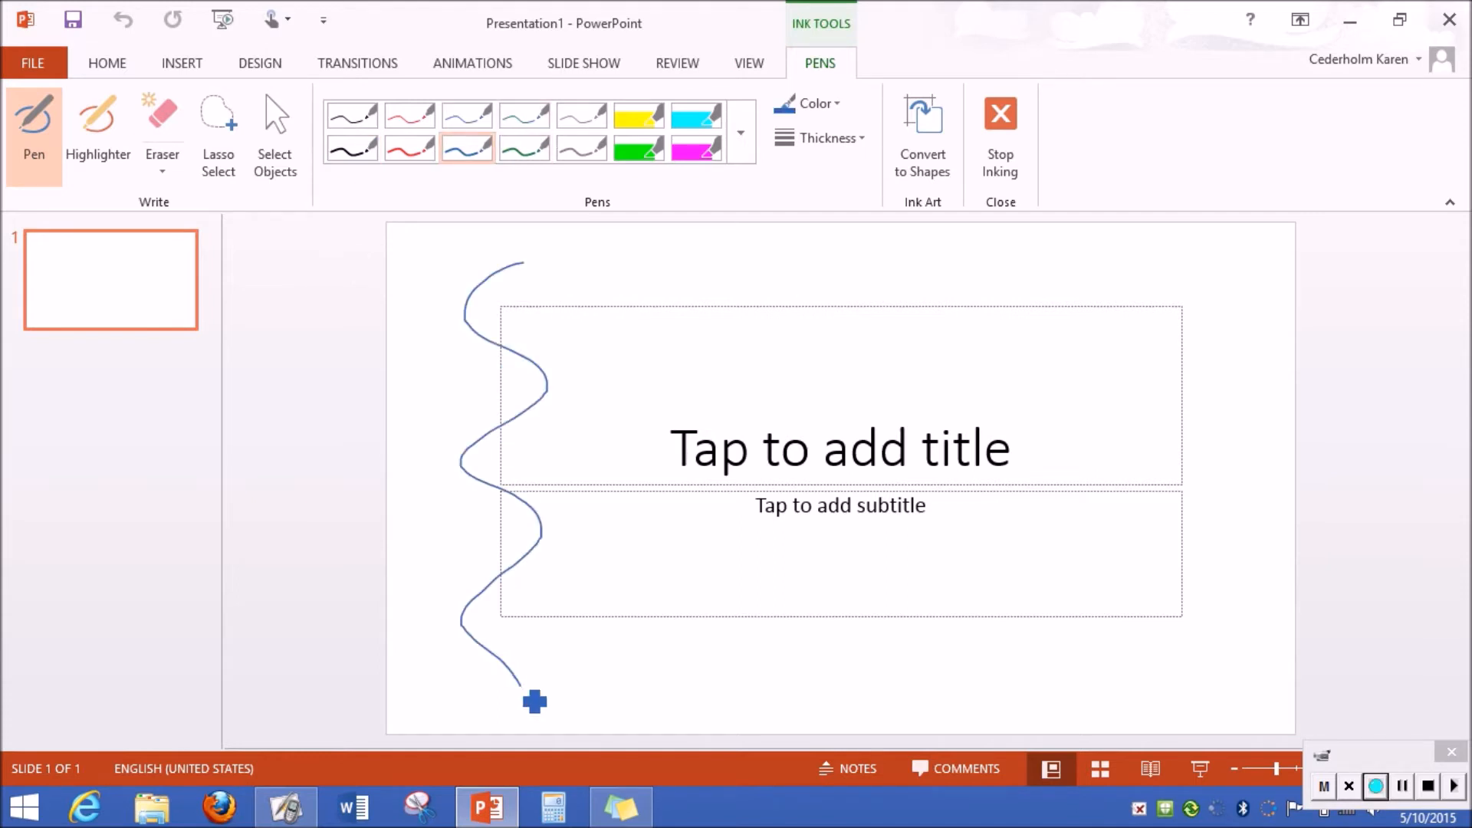
left_click(99, 123)
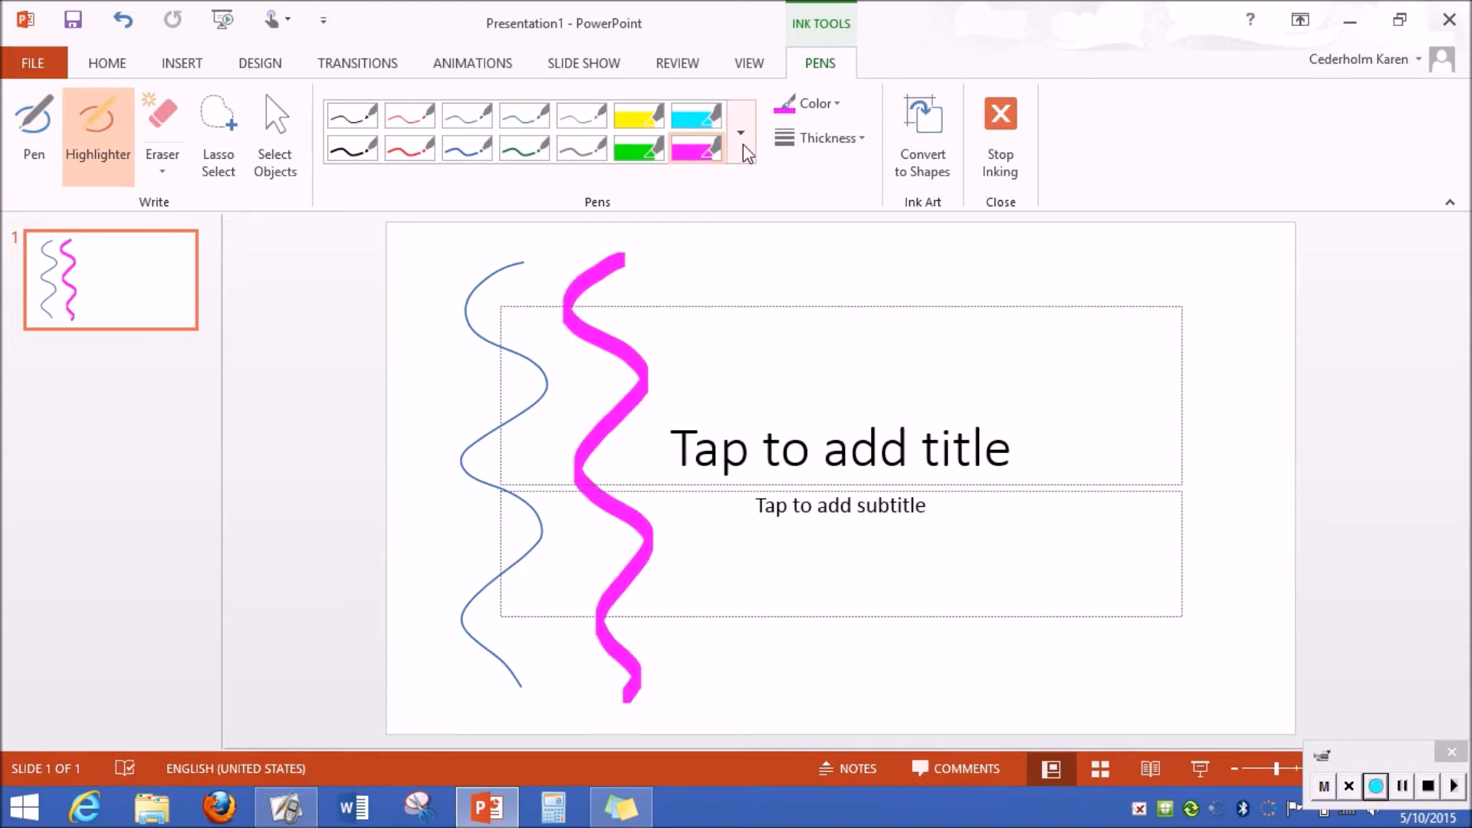
left_click(740, 132)
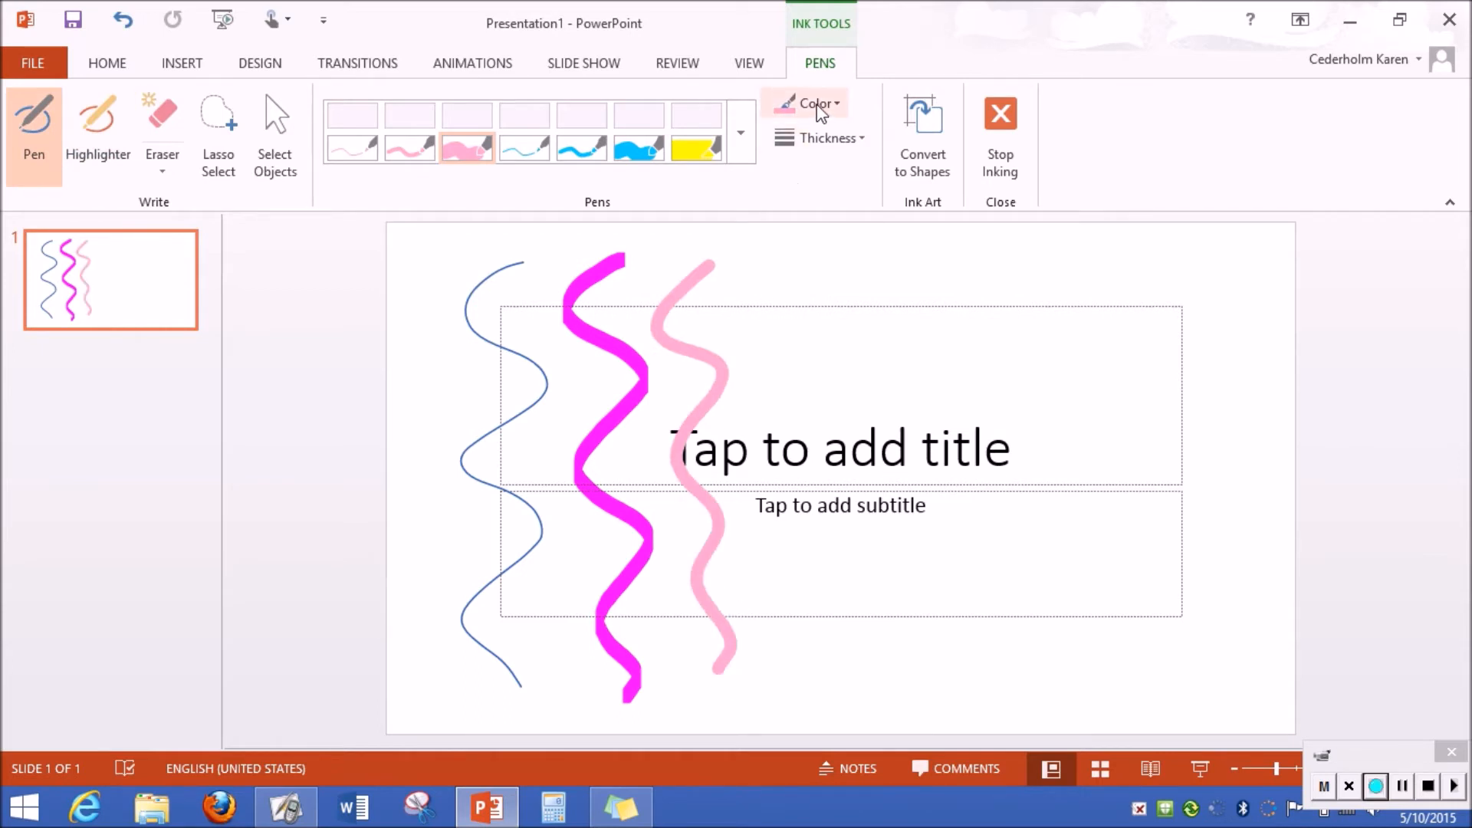
Step: Change the ink colour and choose a thinner line, then draw a thin gold squiggle right of the others
left_click(819, 105)
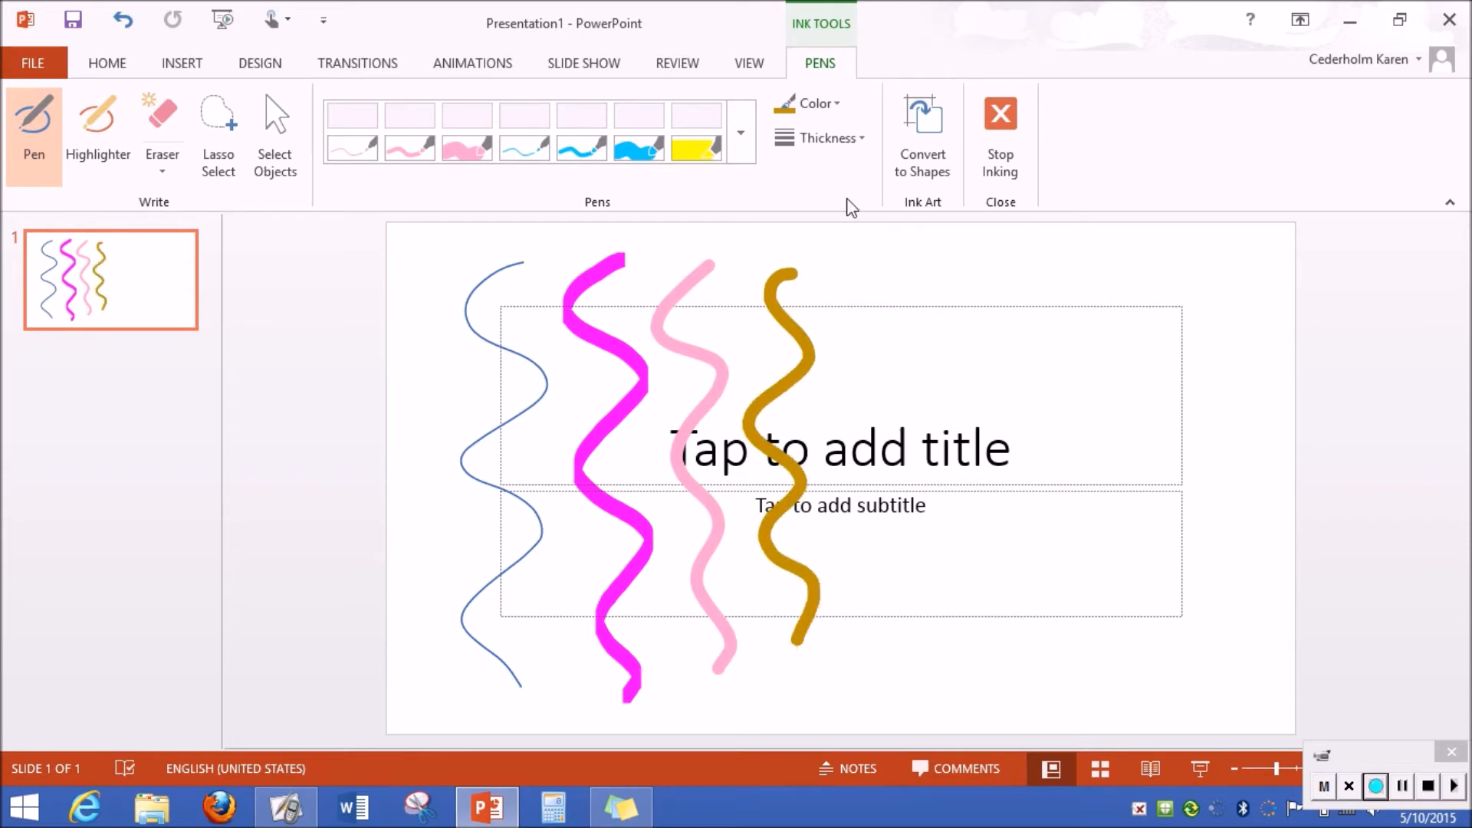
left_click(838, 138)
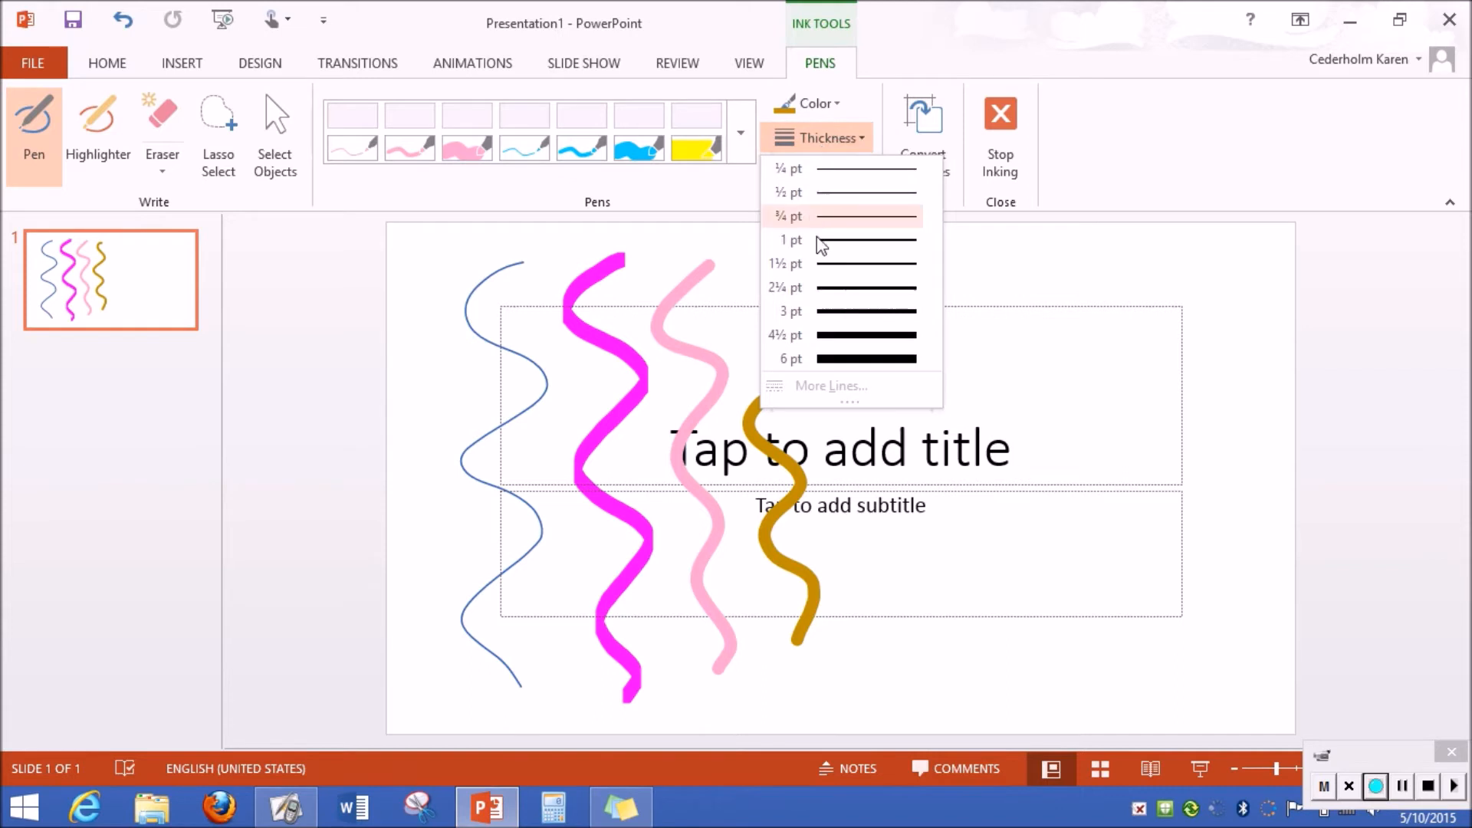
left_click(821, 240)
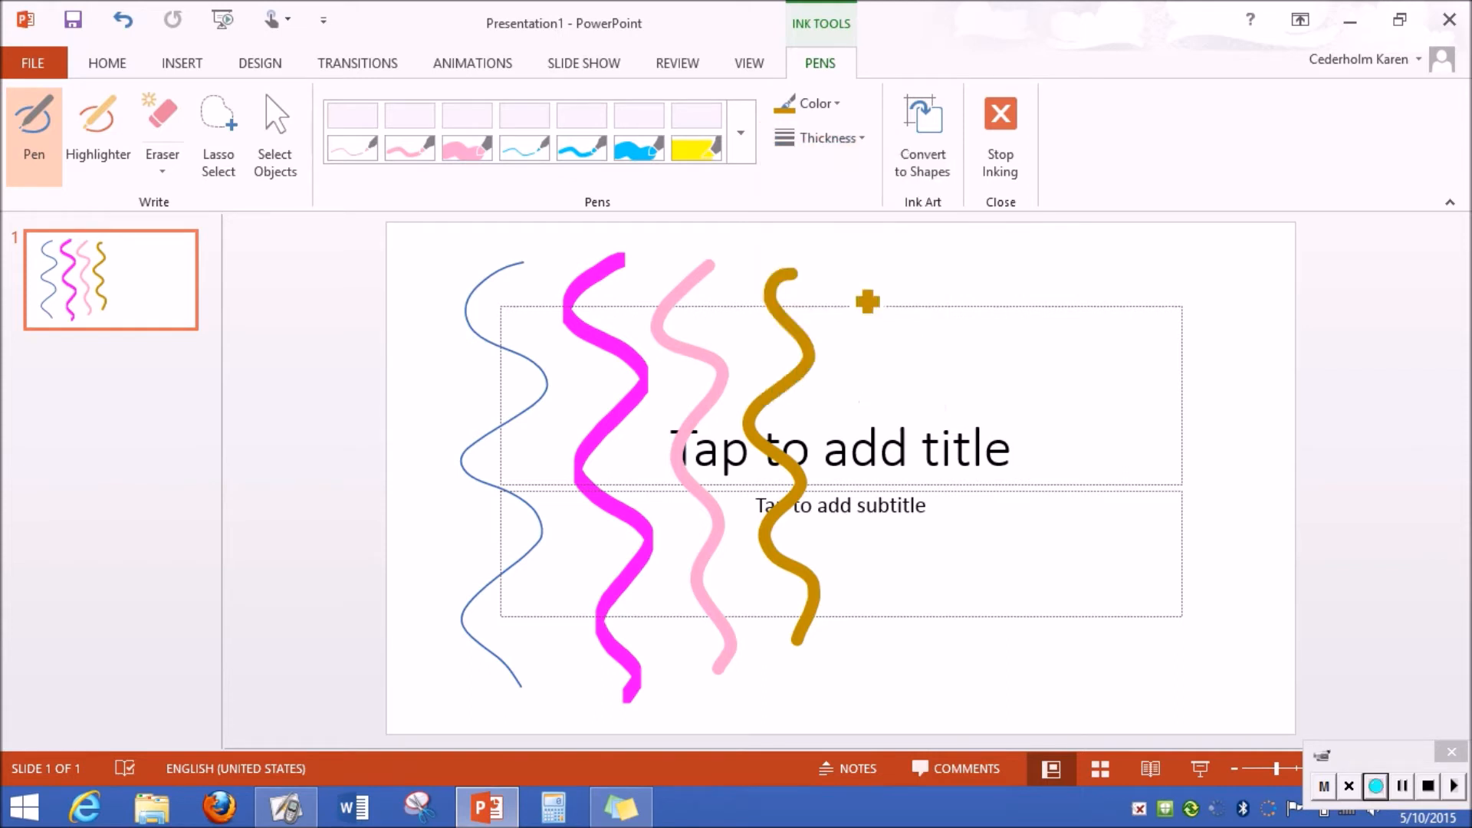
left_click_drag(863, 278, 889, 676)
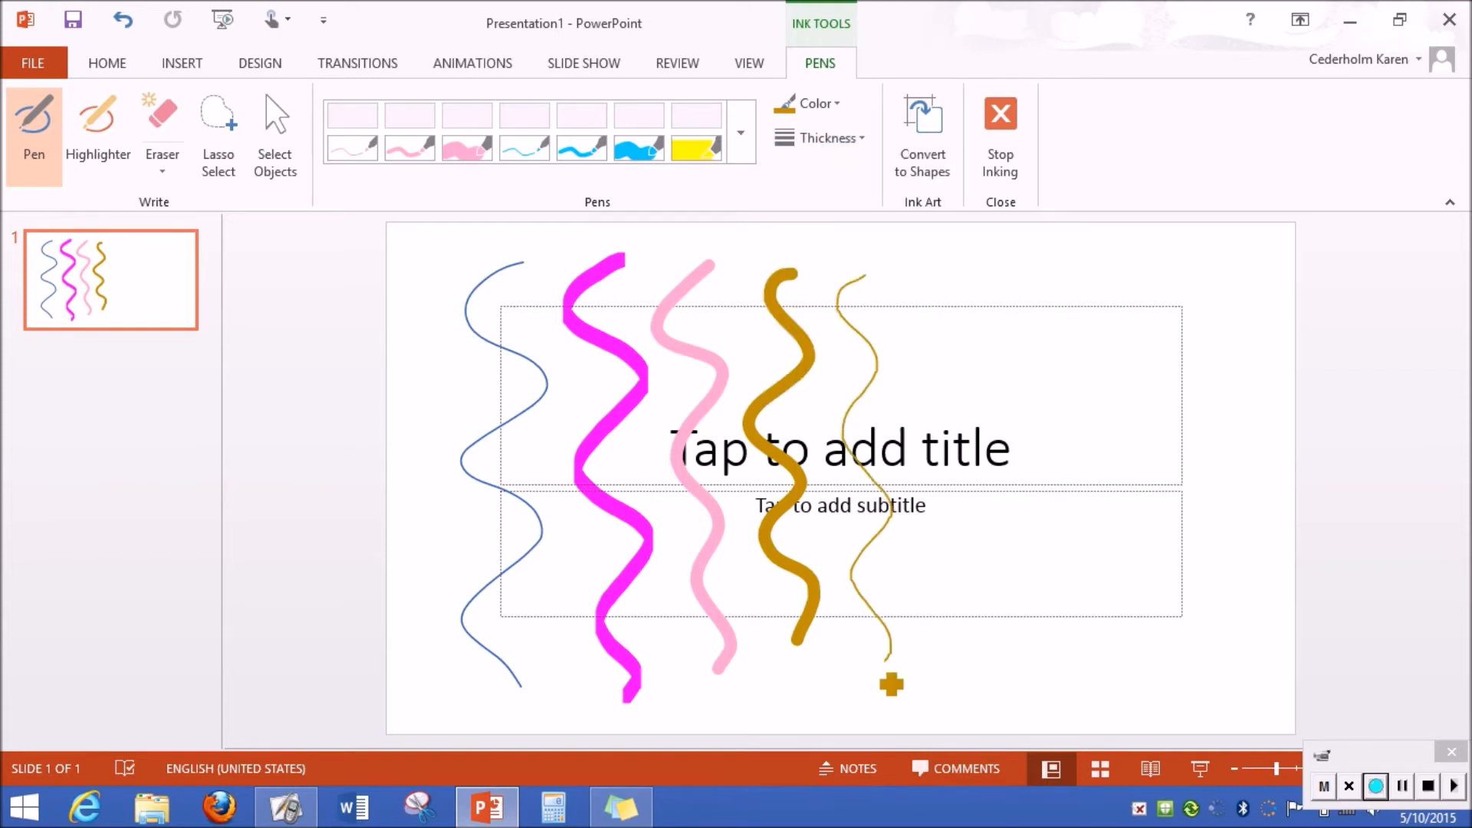
mouse_move(938, 503)
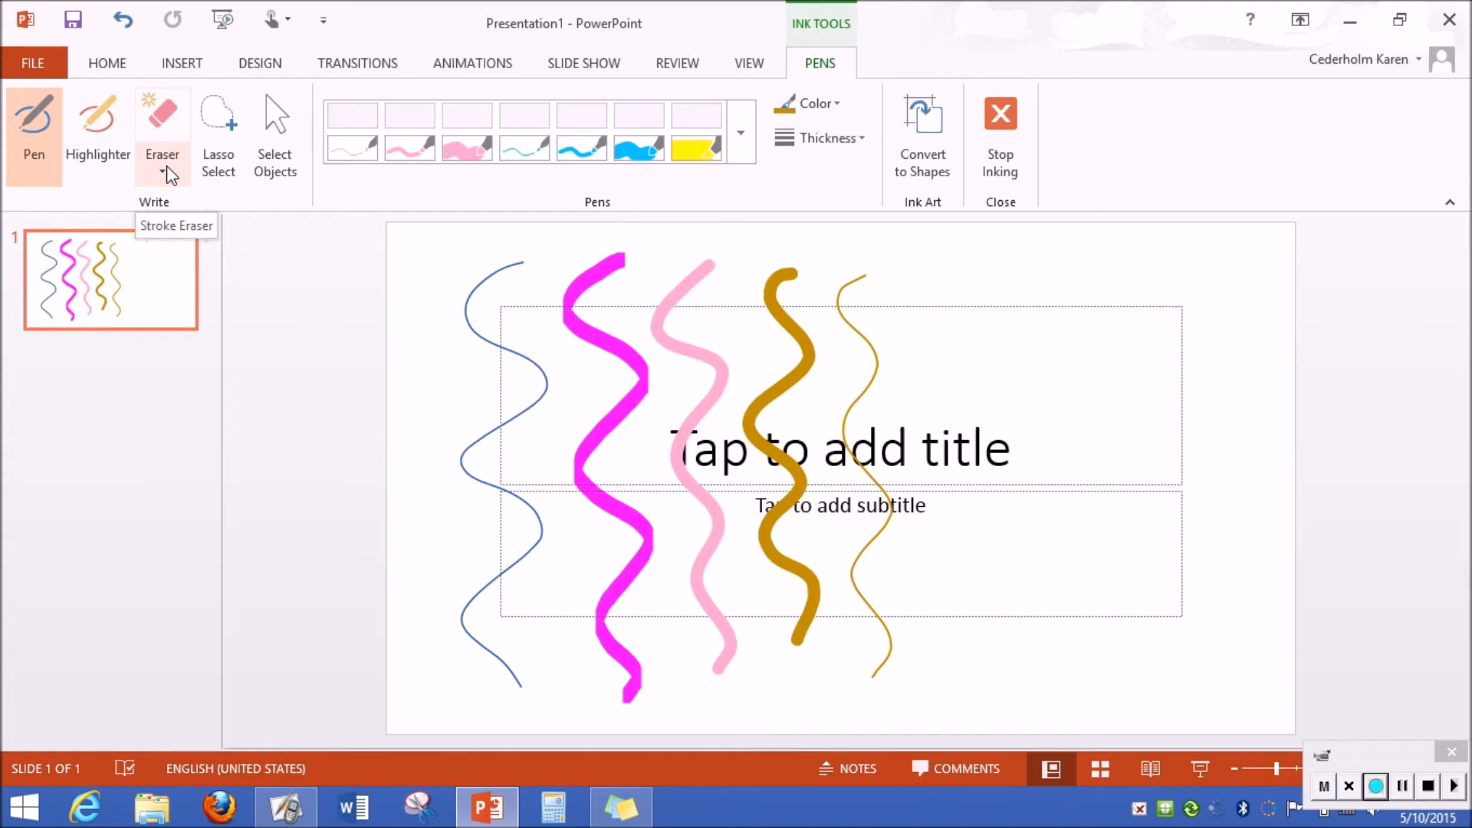
Step: Use the Stroke Eraser to remove the gold and pink squiggles, leaving the blue and magenta ones
left_click(163, 171)
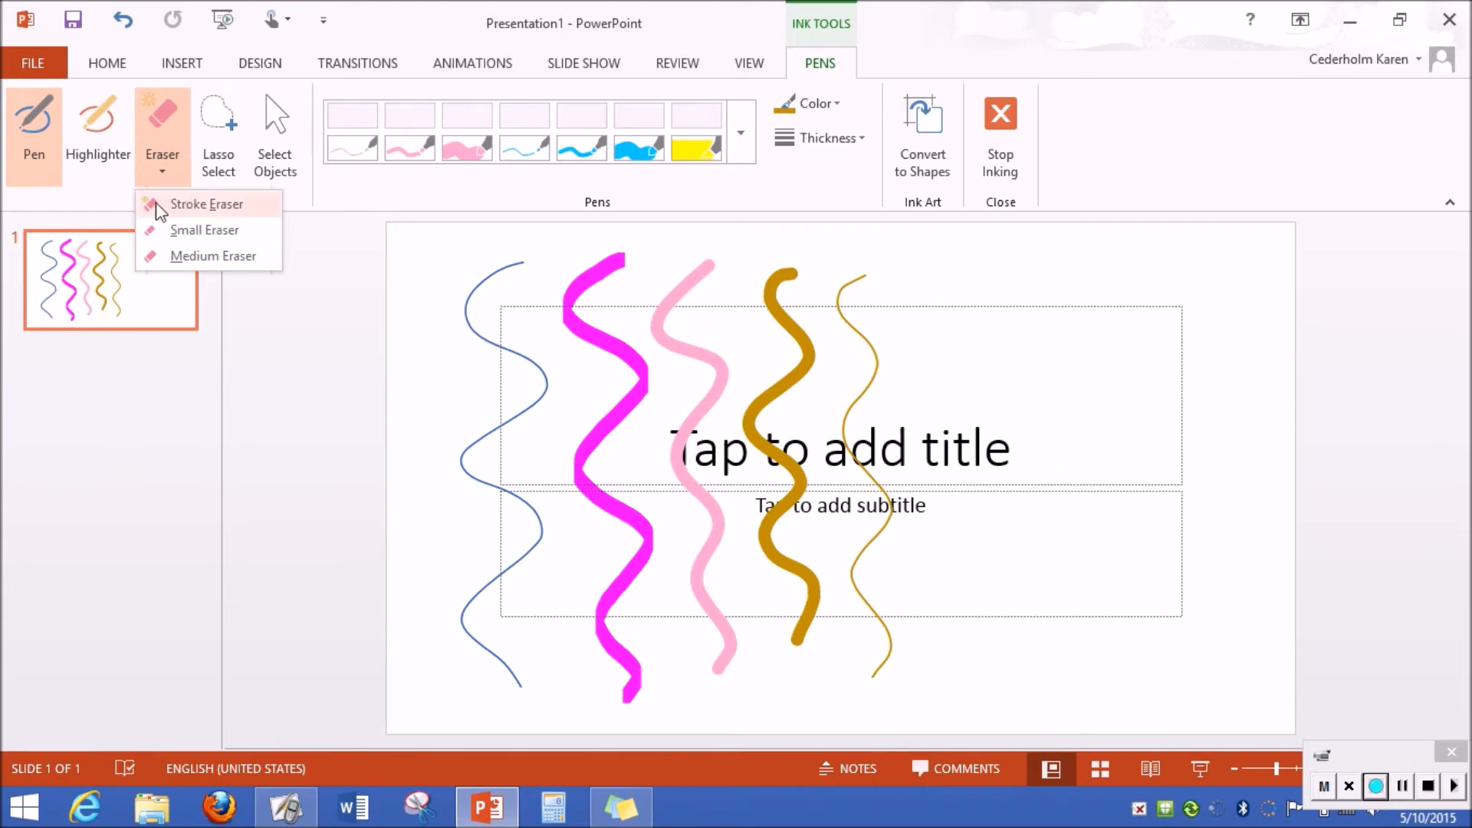
mouse_move(221, 207)
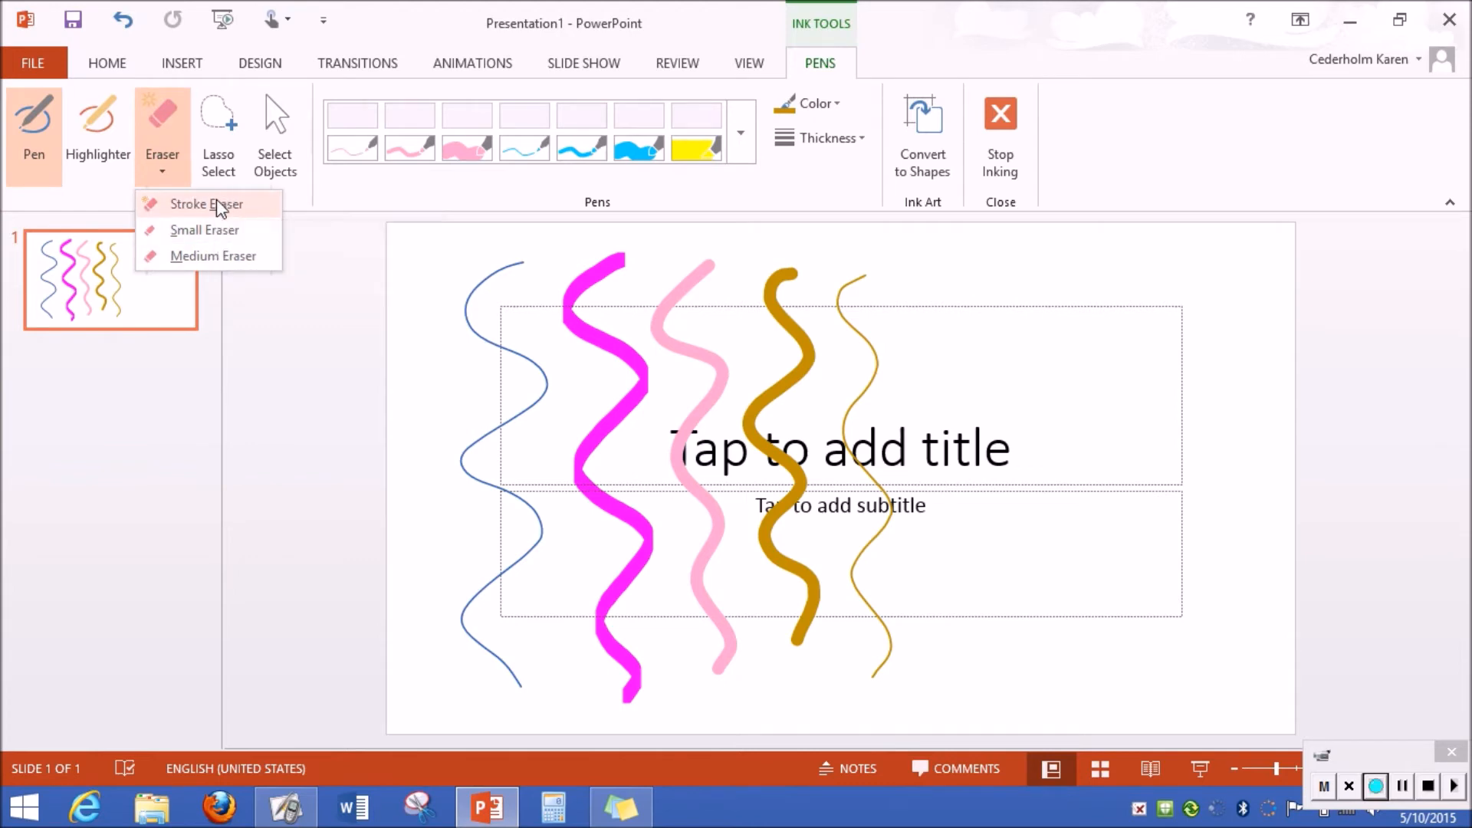
left_click(206, 204)
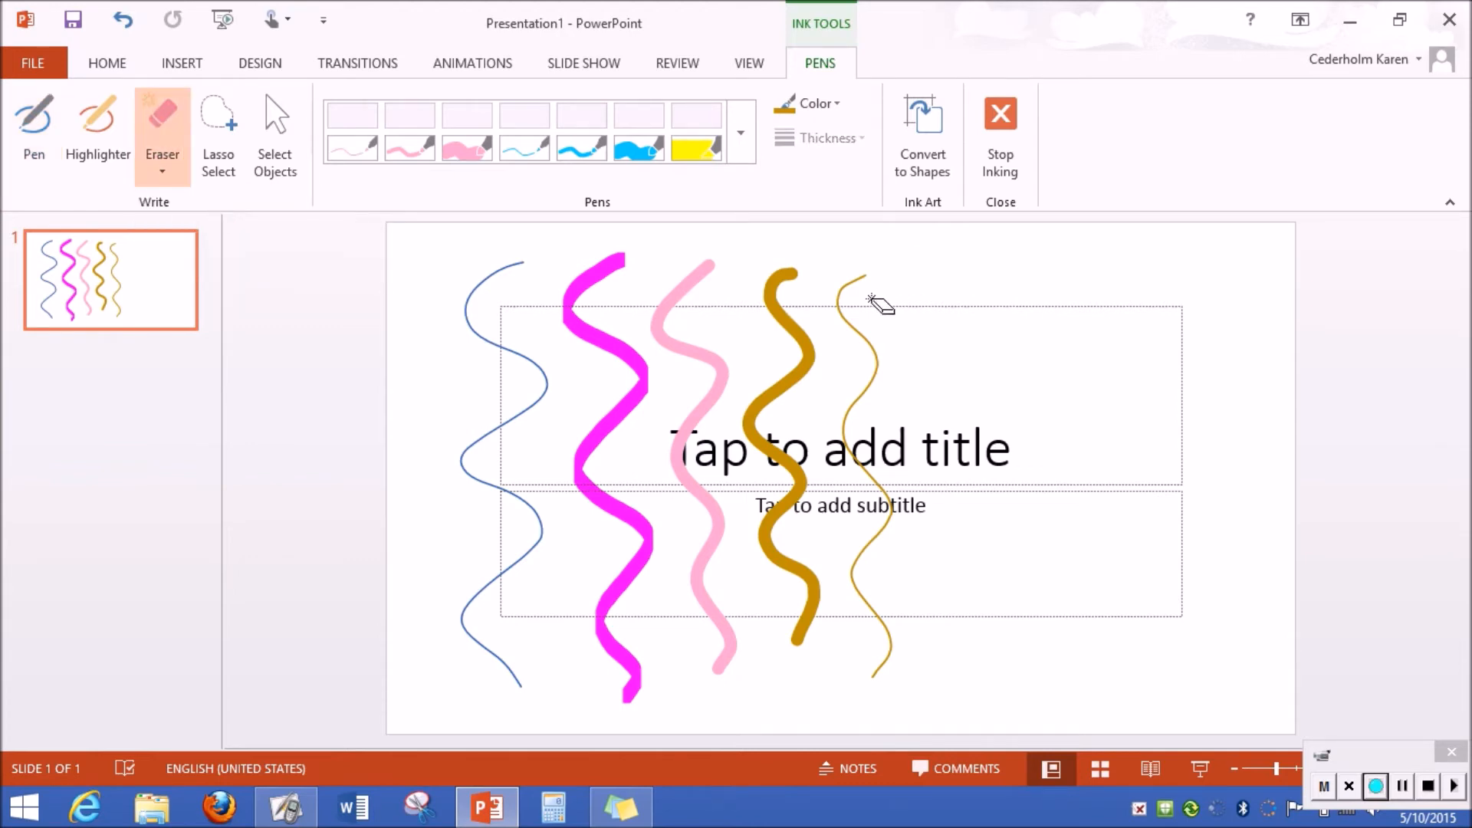
left_click(872, 303)
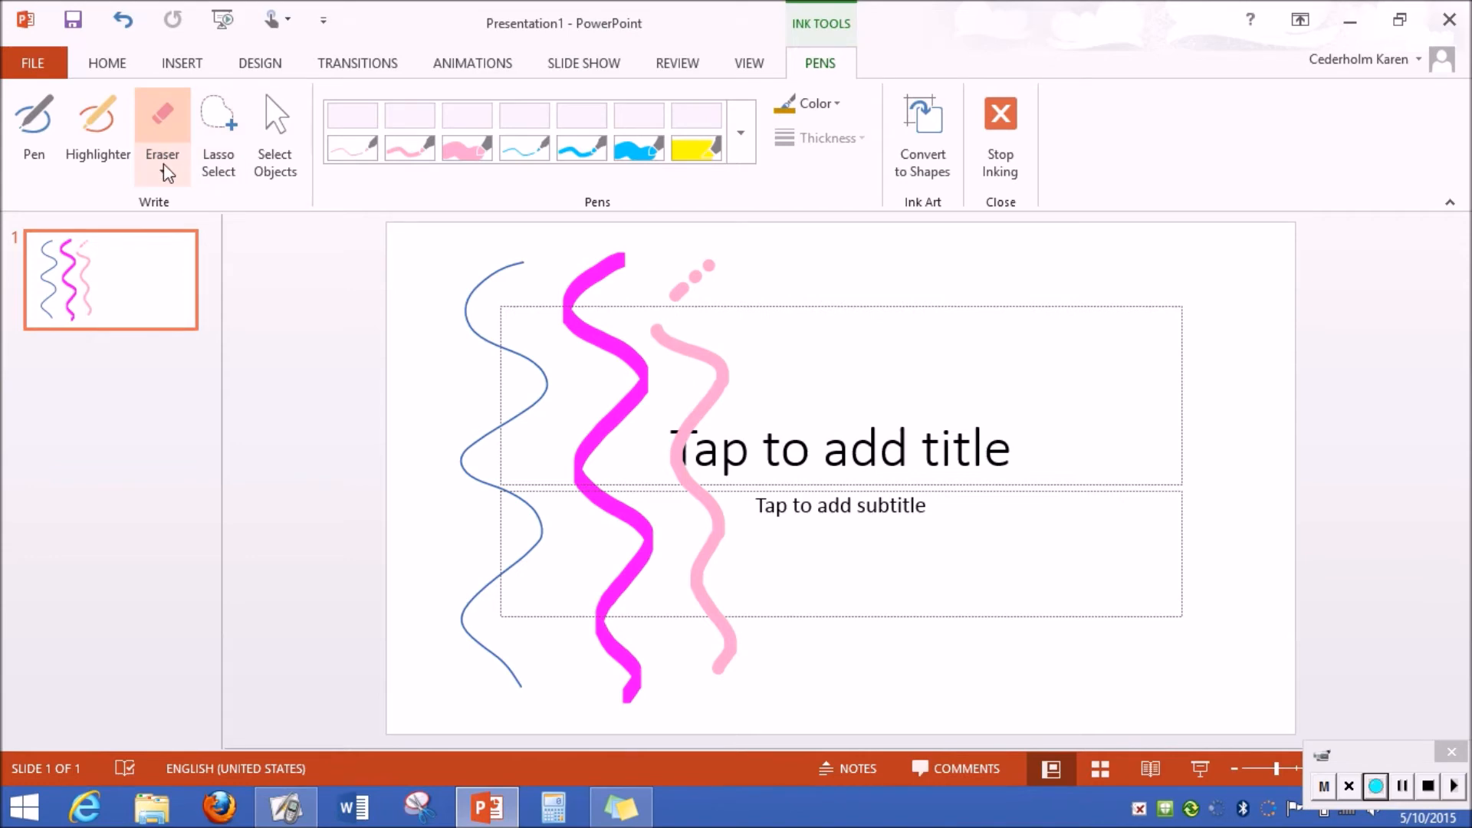
left_click(162, 173)
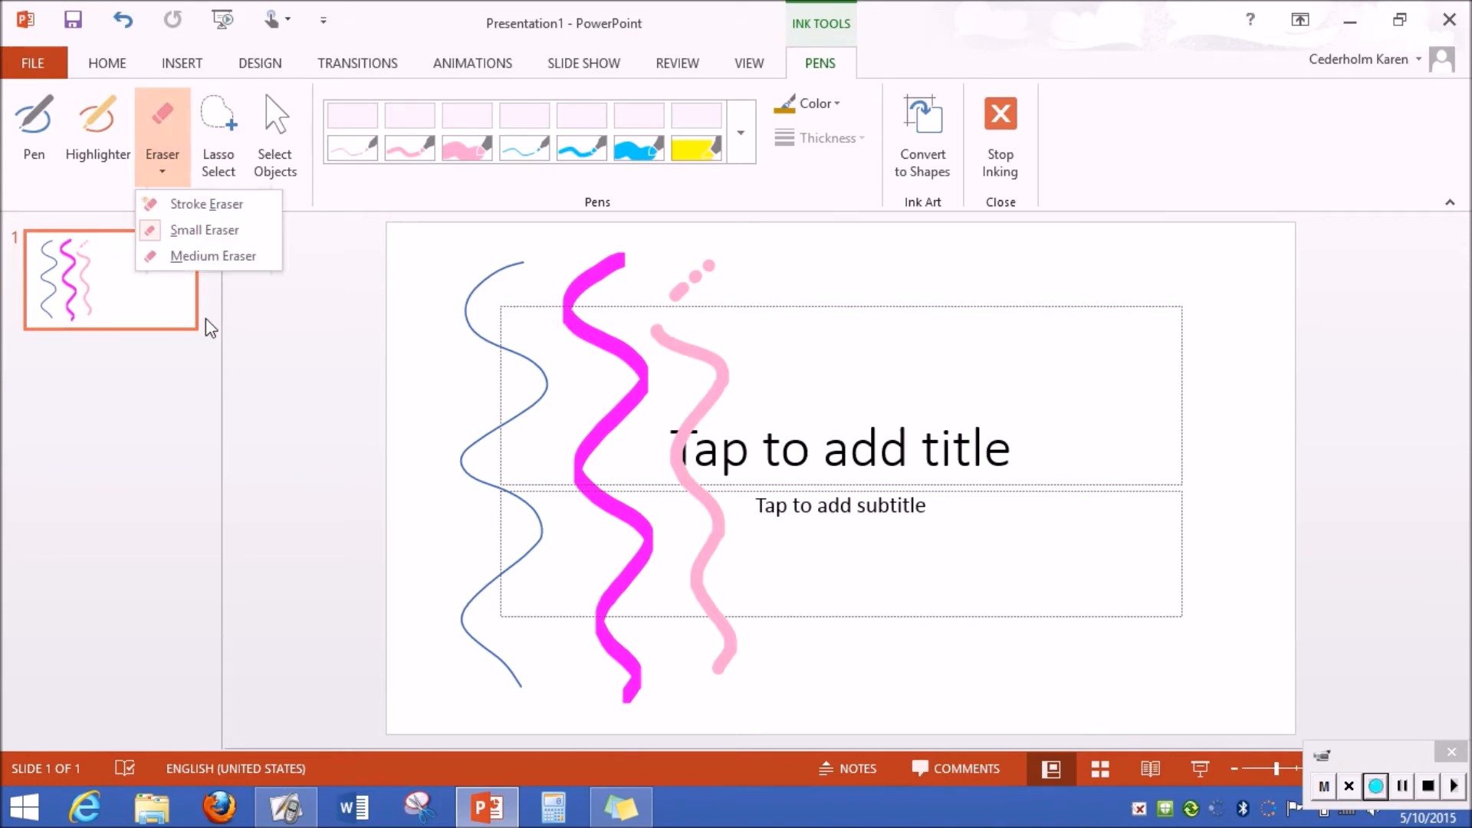
left_click(204, 230)
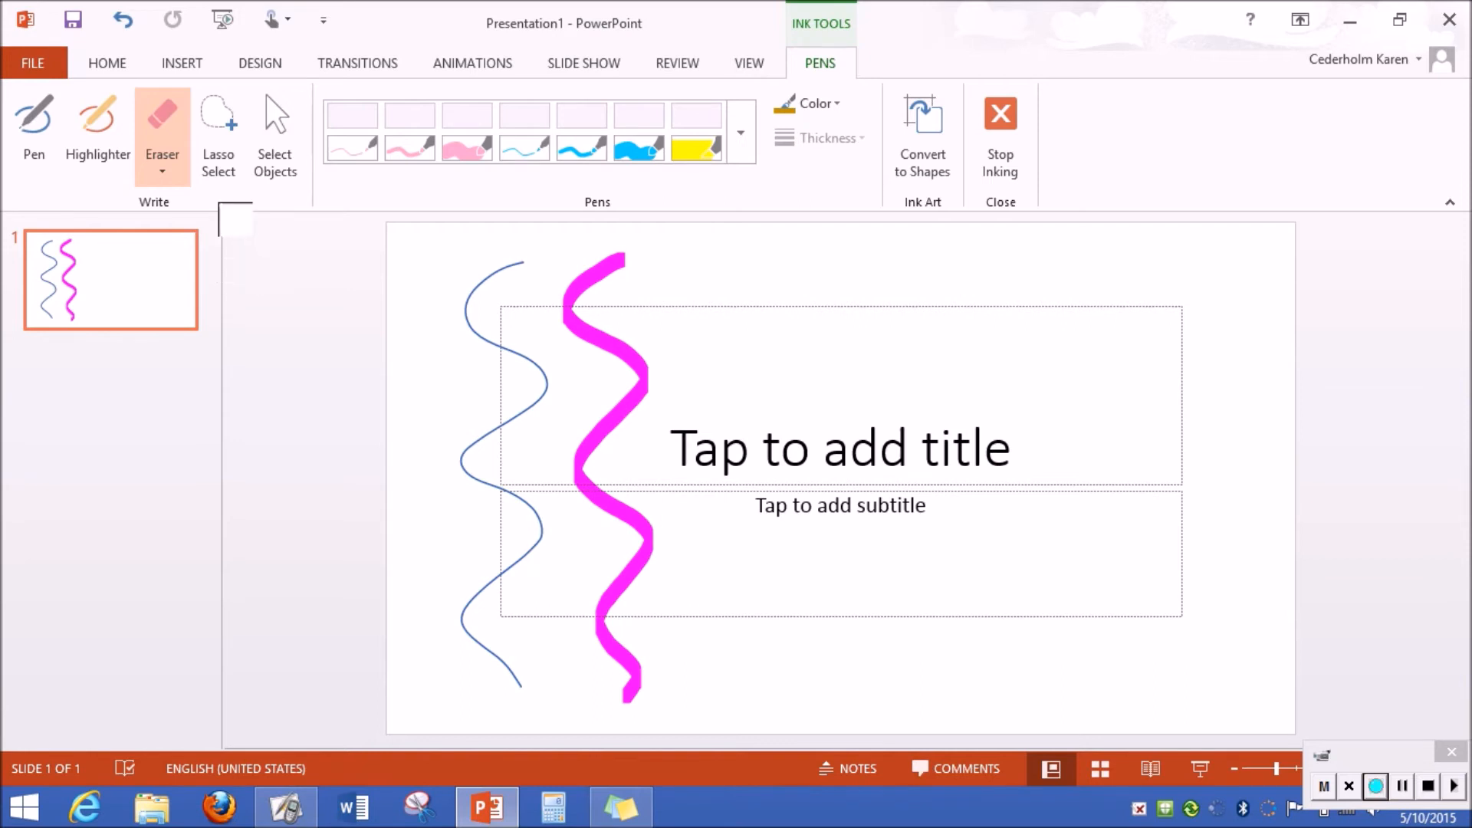
Step: Draw a cyan pen squiggle right of the magenta one and lasso-select it
left_click(34, 123)
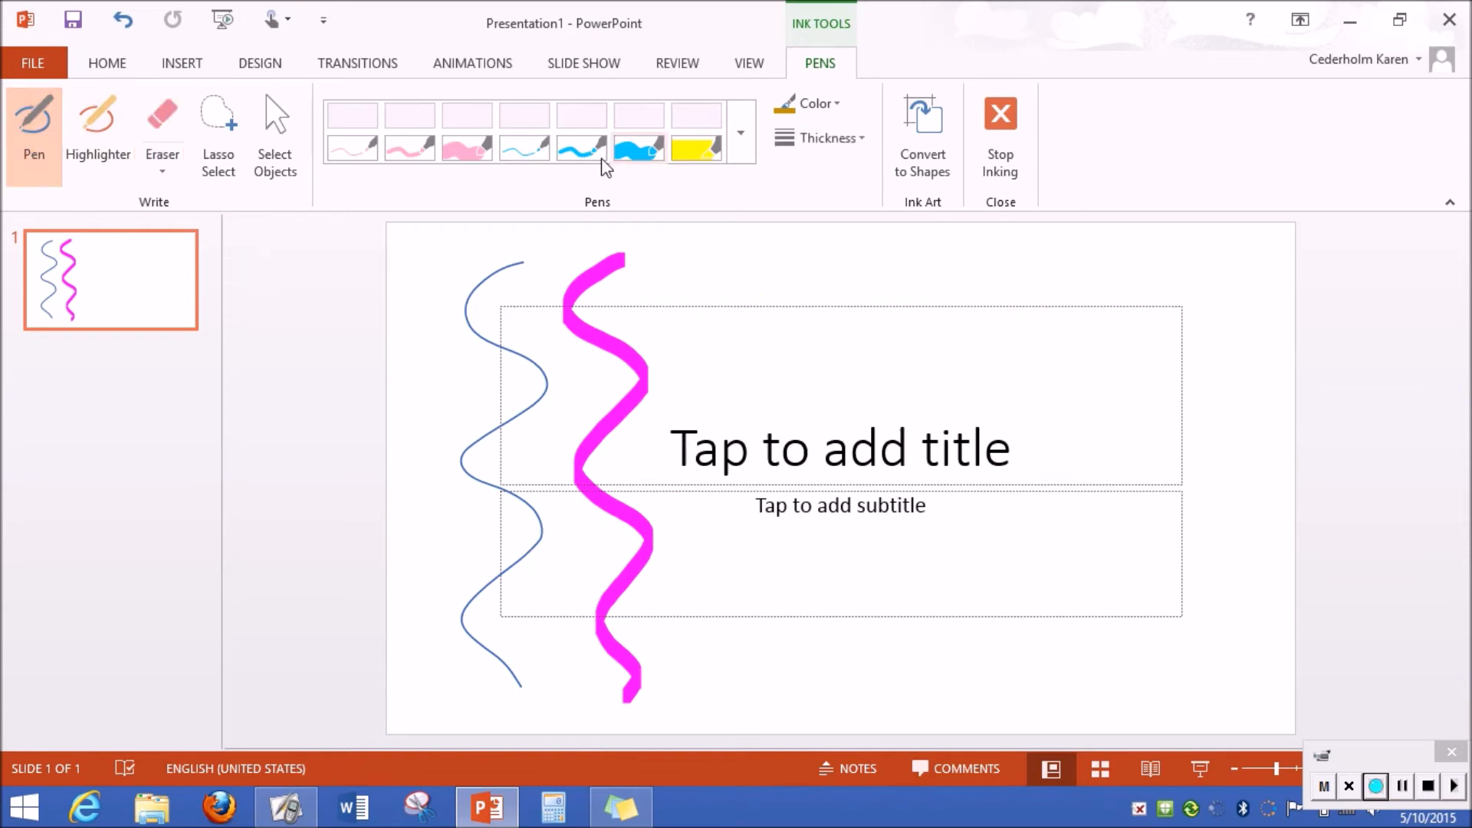
left_click_drag(686, 253, 756, 424)
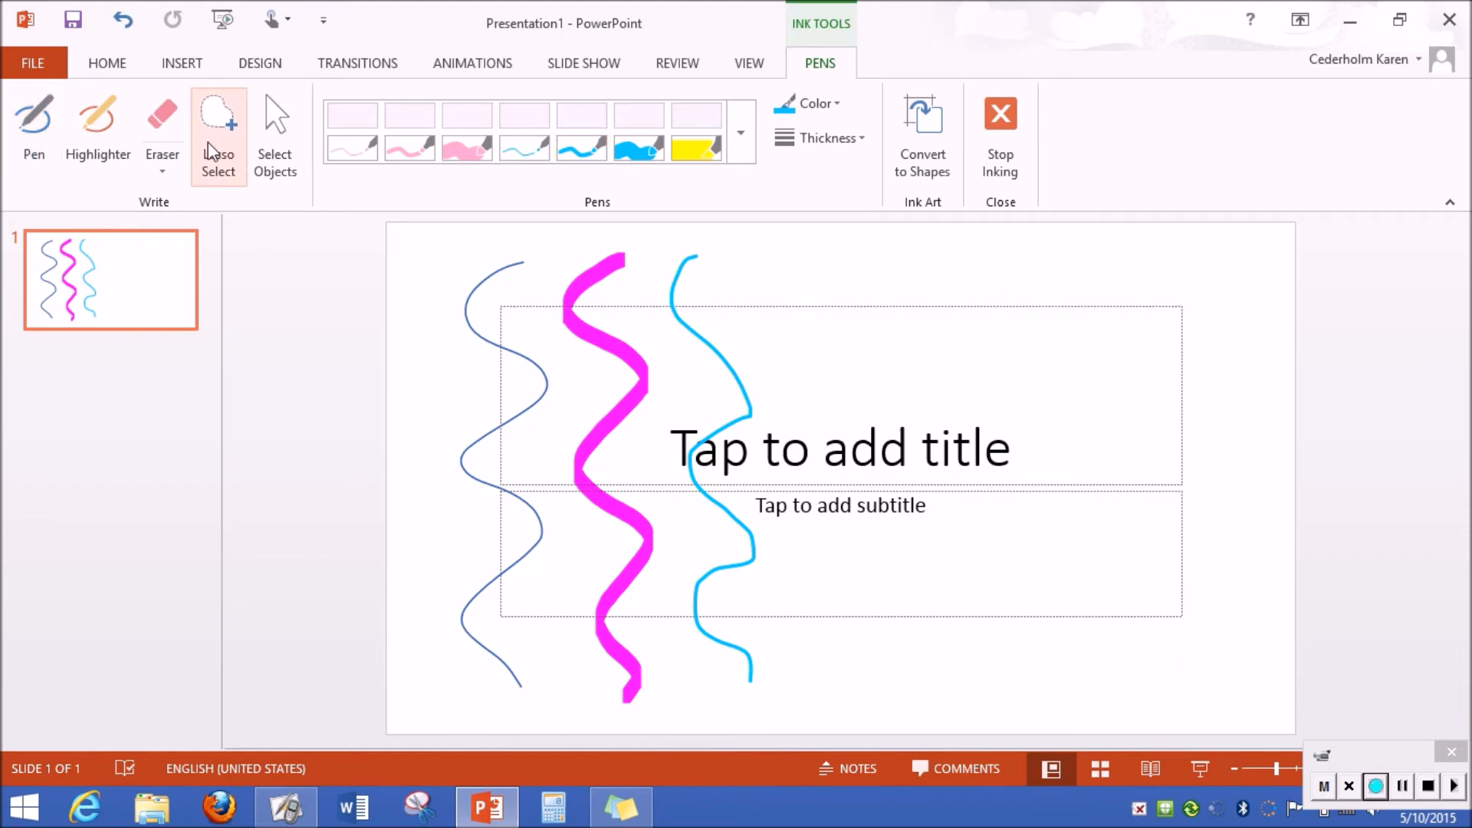
left_click(218, 137)
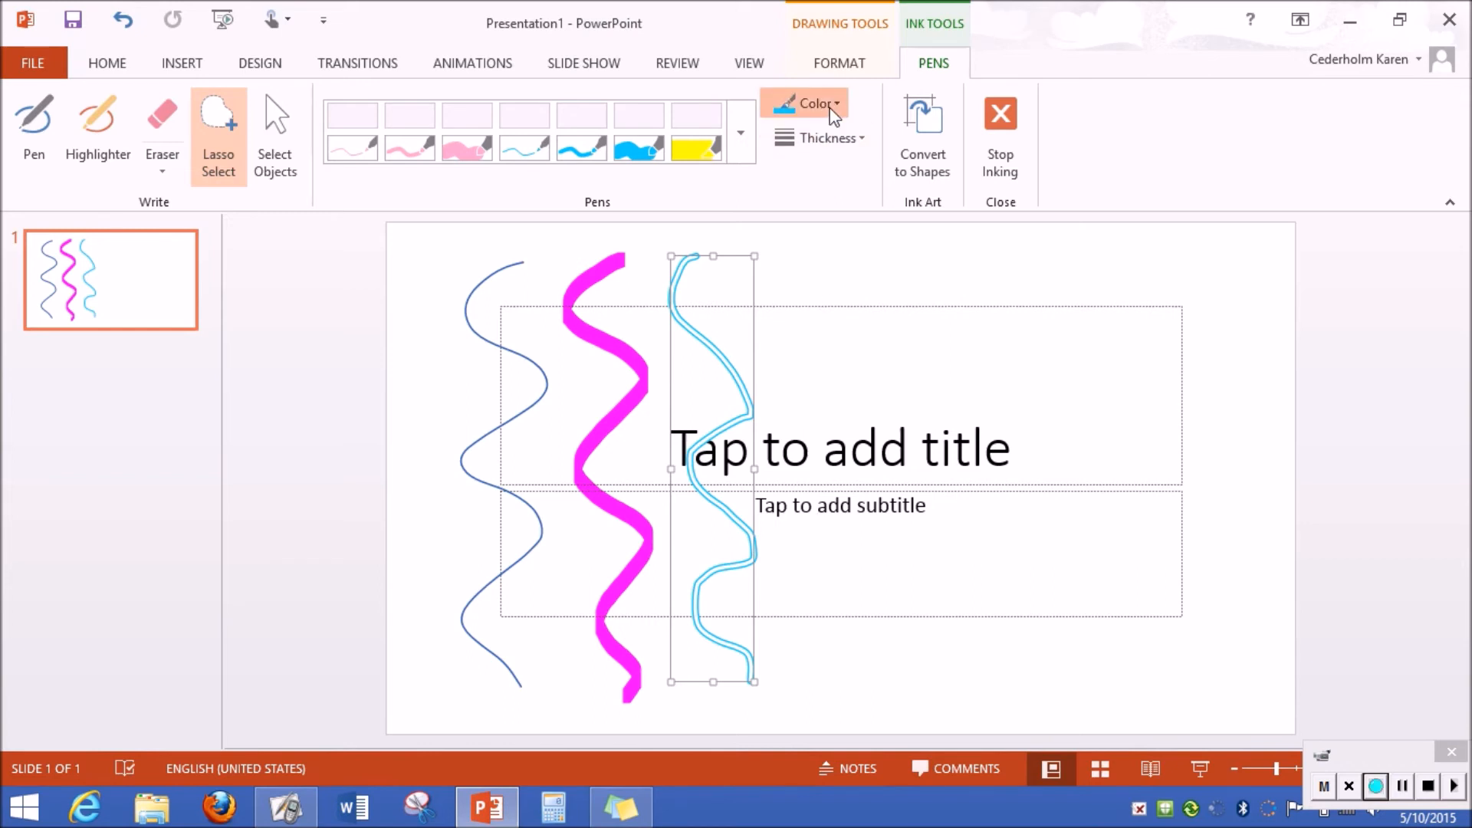
Step: Recolour the selected squiggle dark red and make it 6 pt thick
left_click(813, 104)
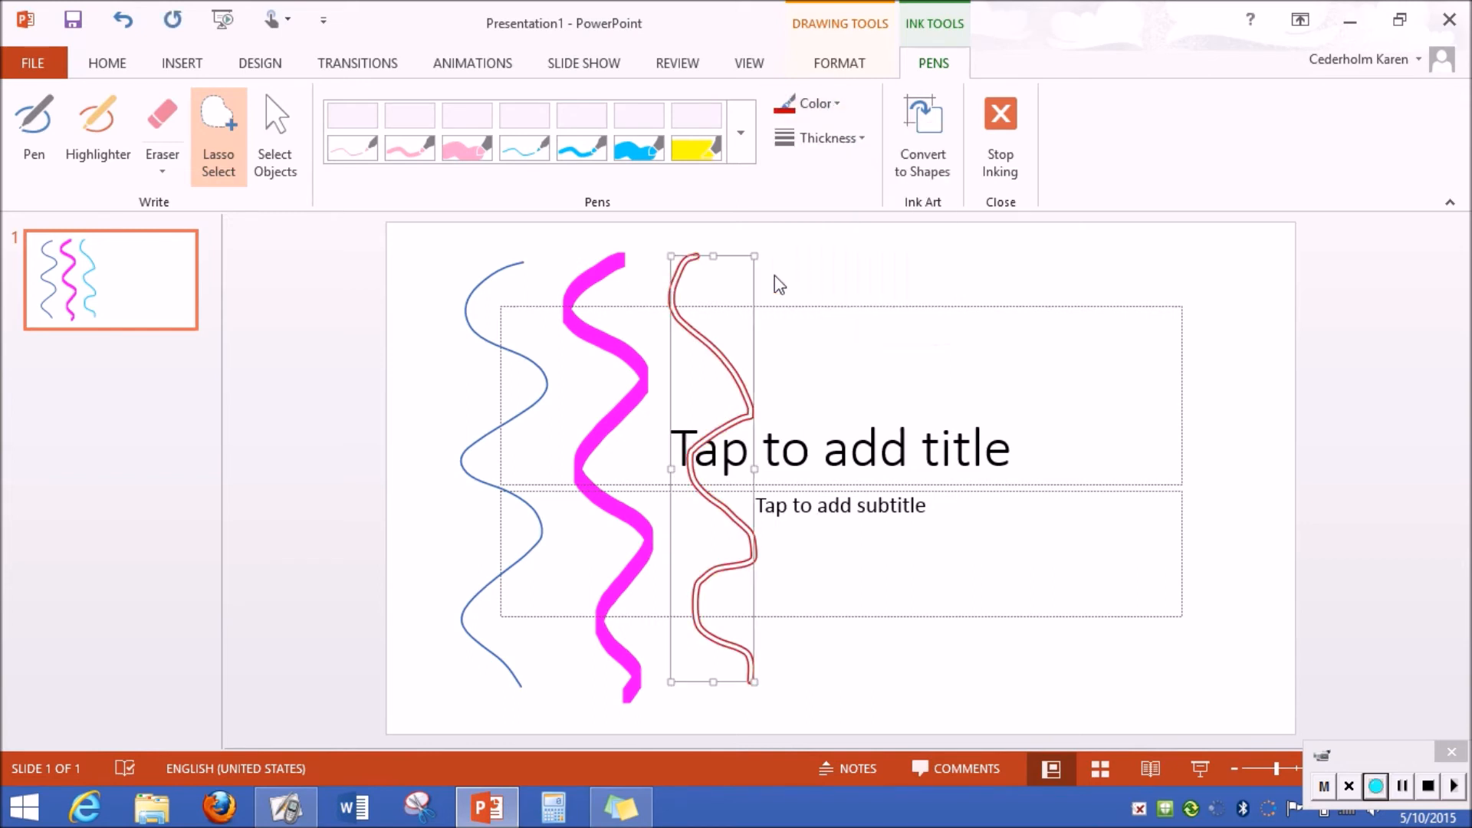
left_click(827, 138)
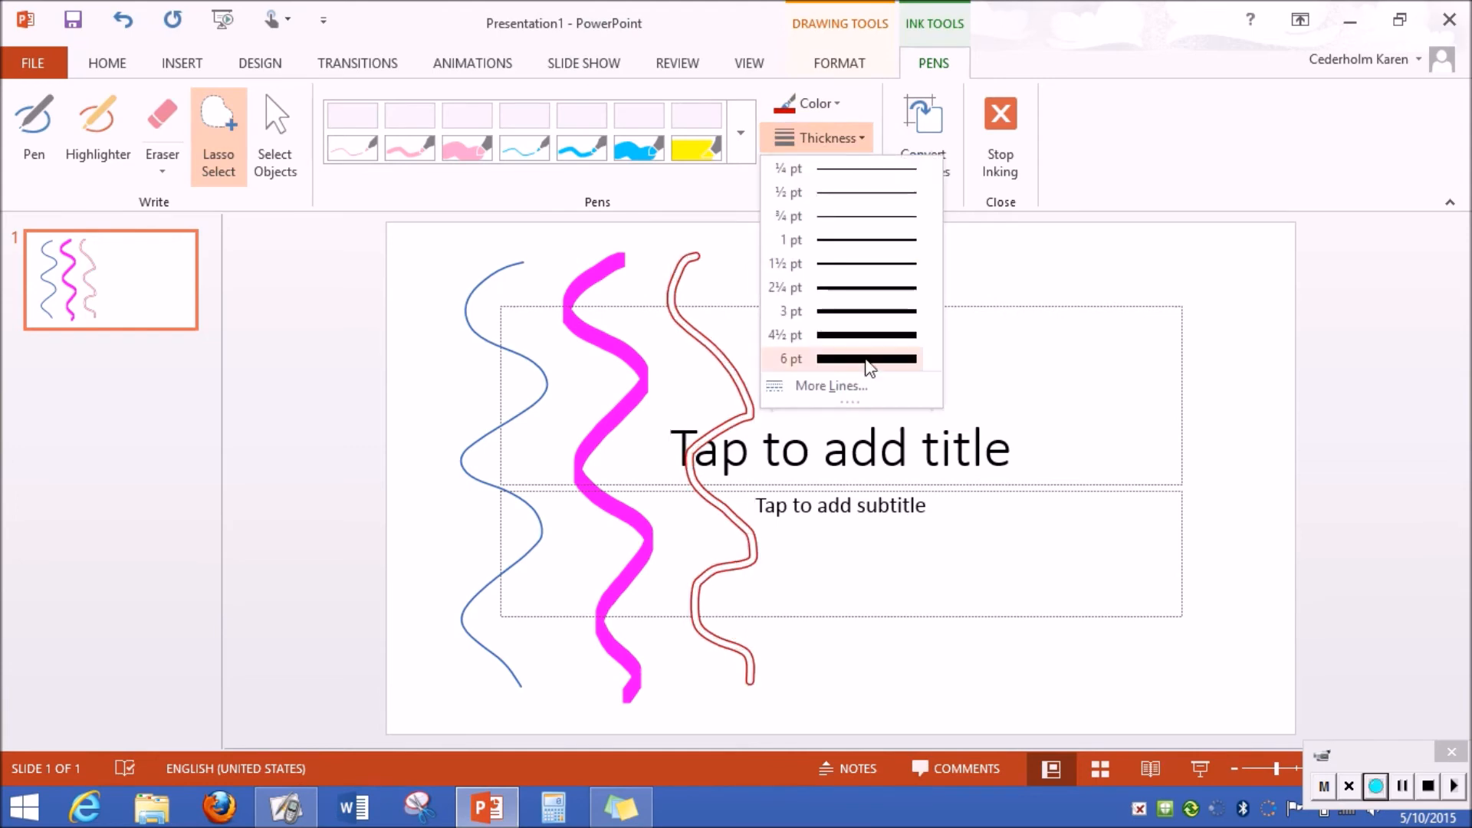
left_click(860, 359)
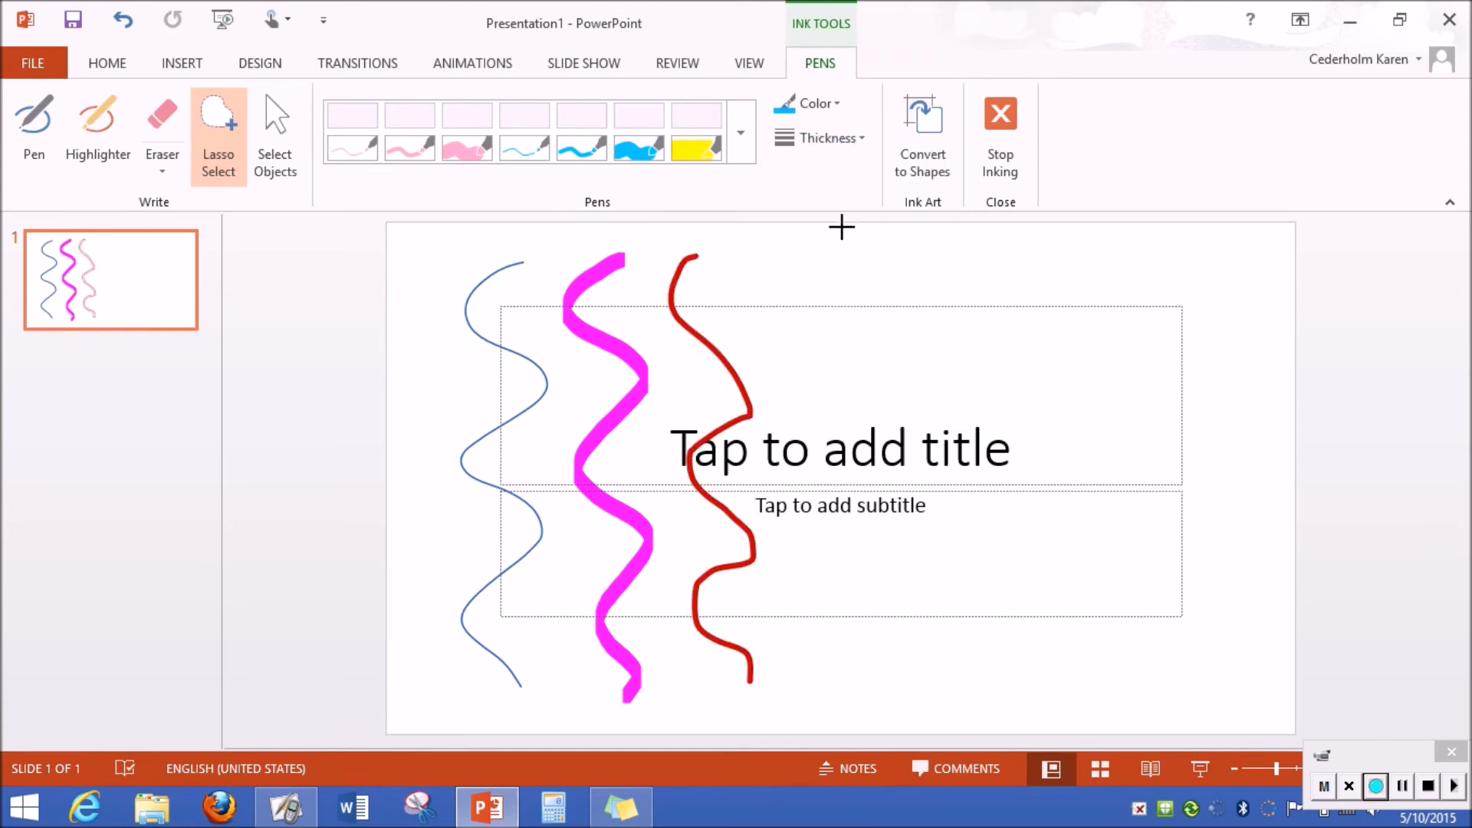
Step: With Convert to Shapes on, draw a cyan square above the title that snaps to a clean shape
left_click(32, 122)
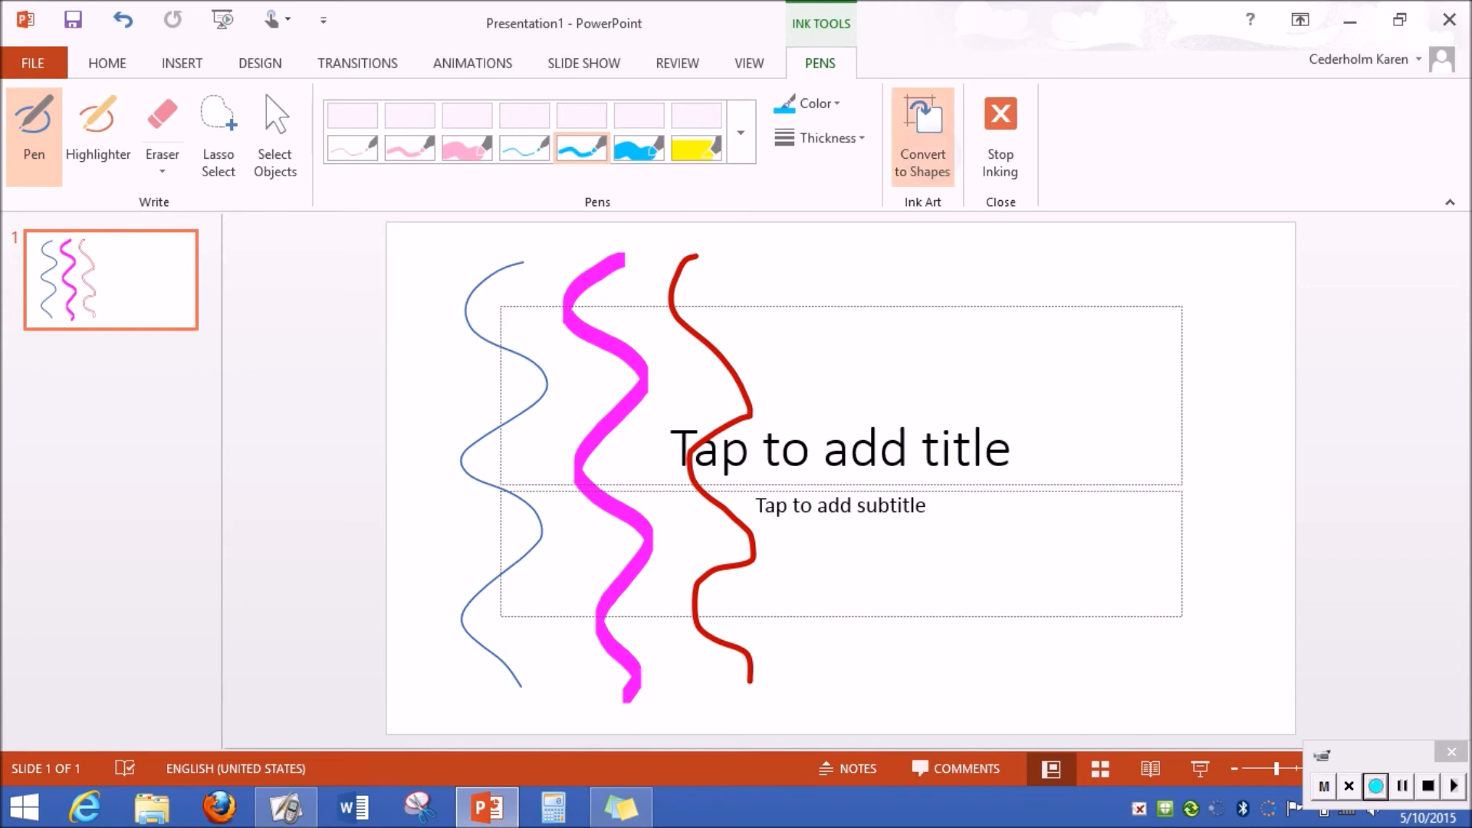
left_click_drag(779, 273, 980, 306)
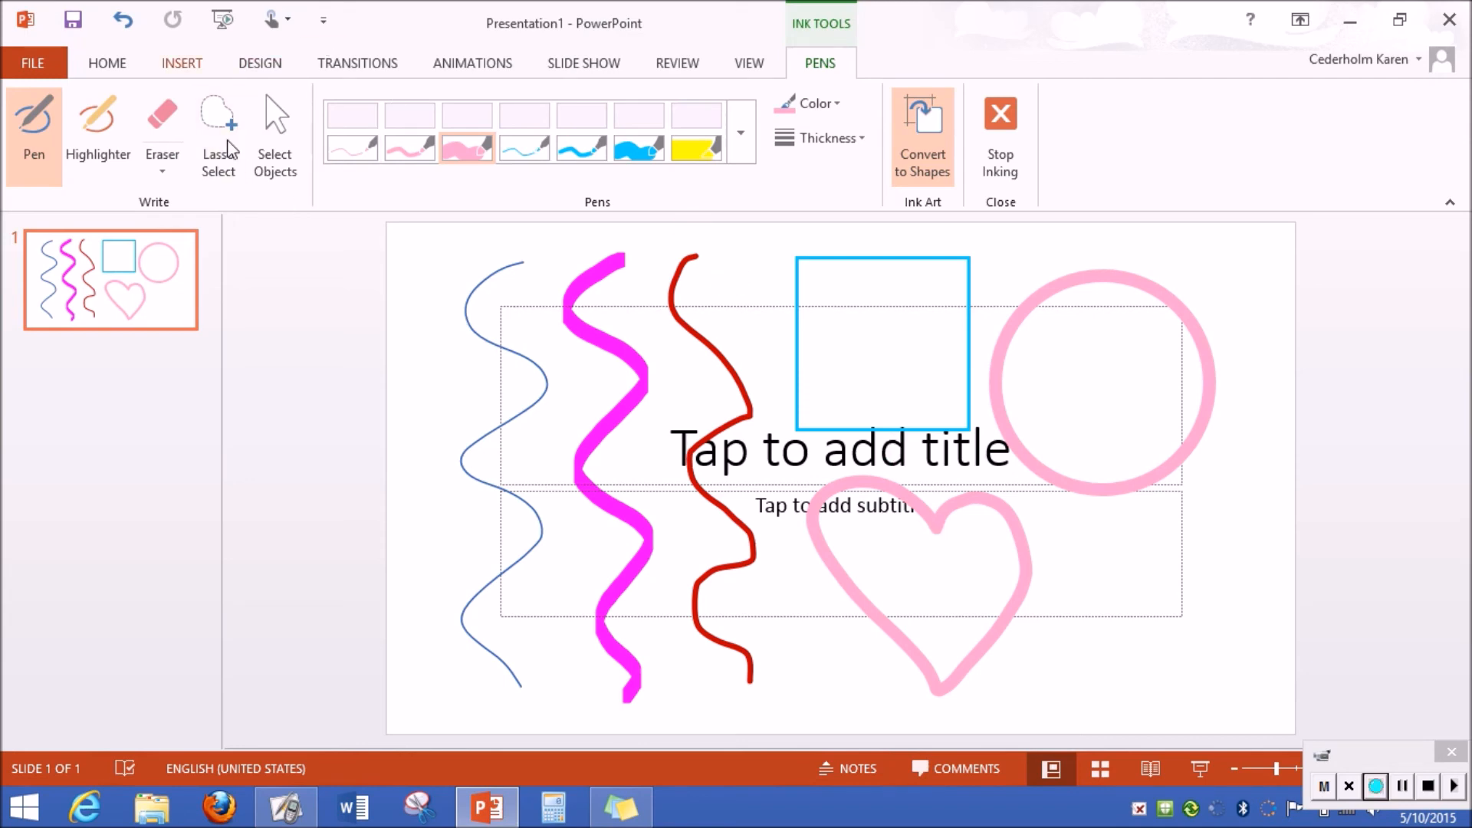
mouse_move(273, 122)
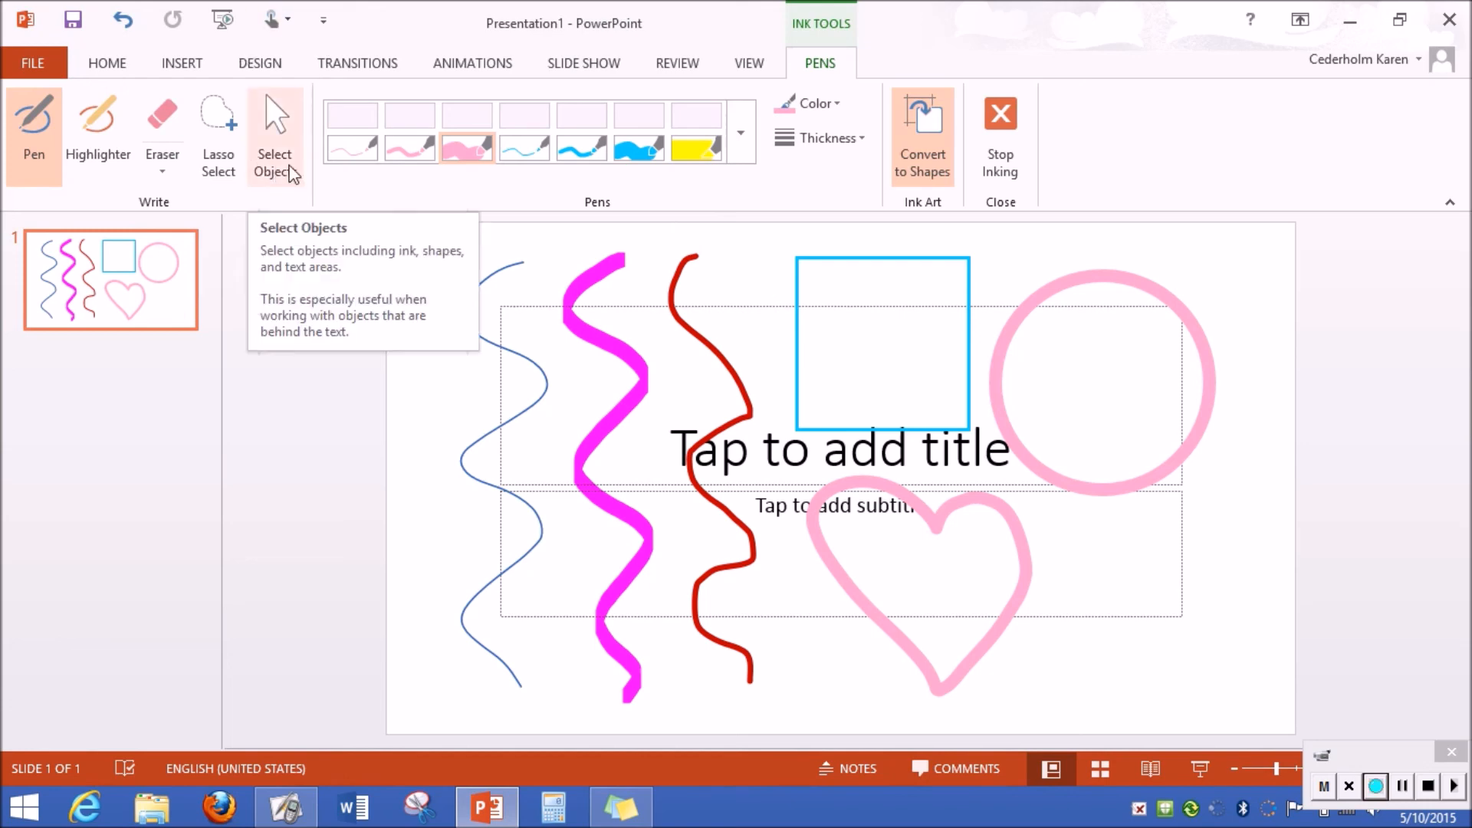
mouse_move(1037, 119)
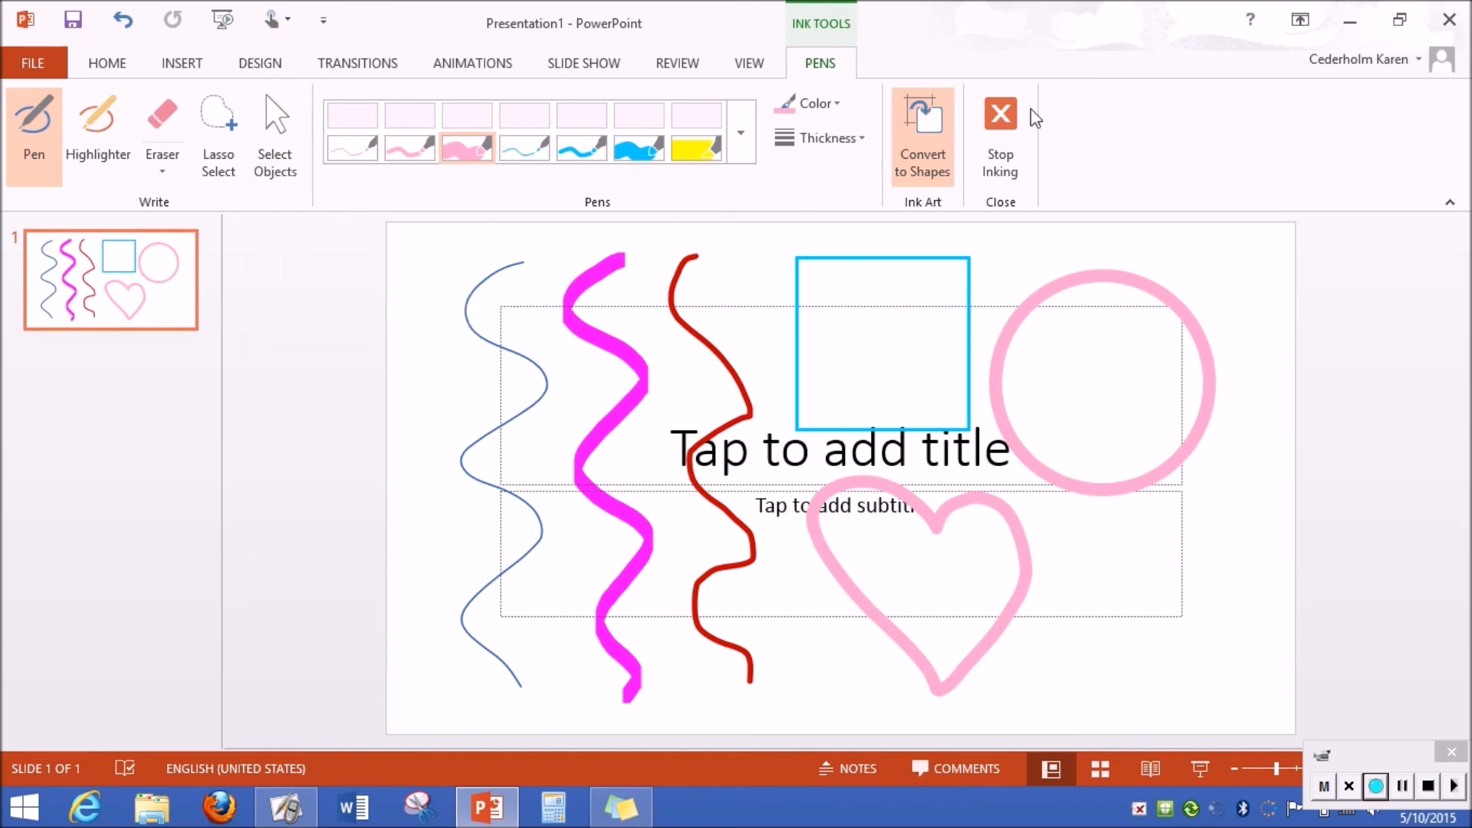